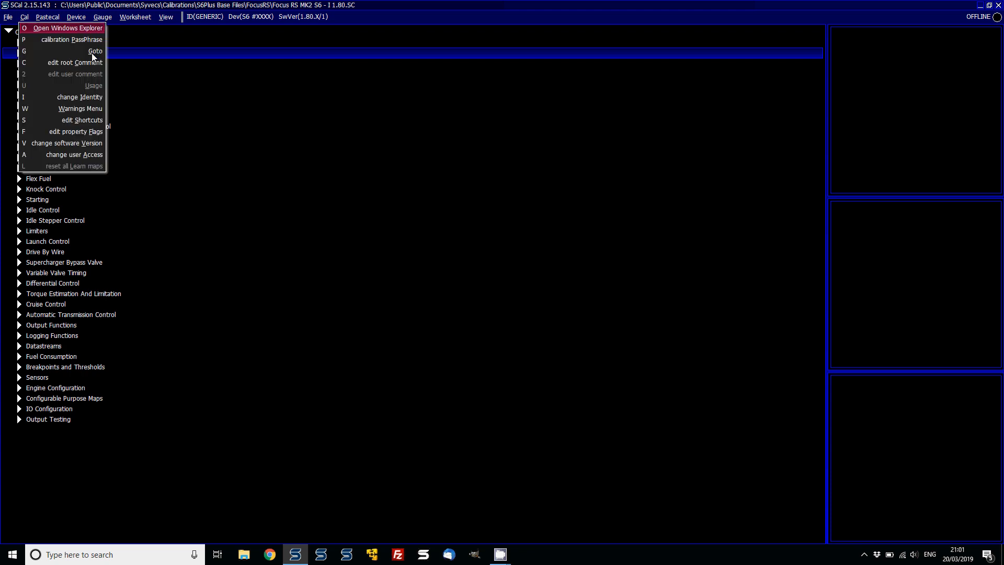
Change the calibration's software version to the S7 profile, 1.650.X/1.
click(61, 27)
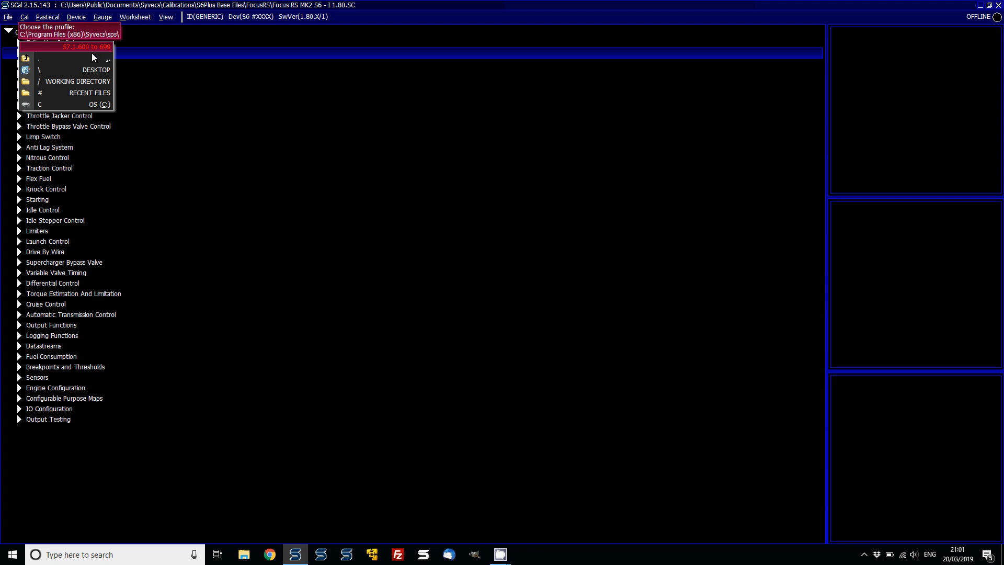
click(64, 47)
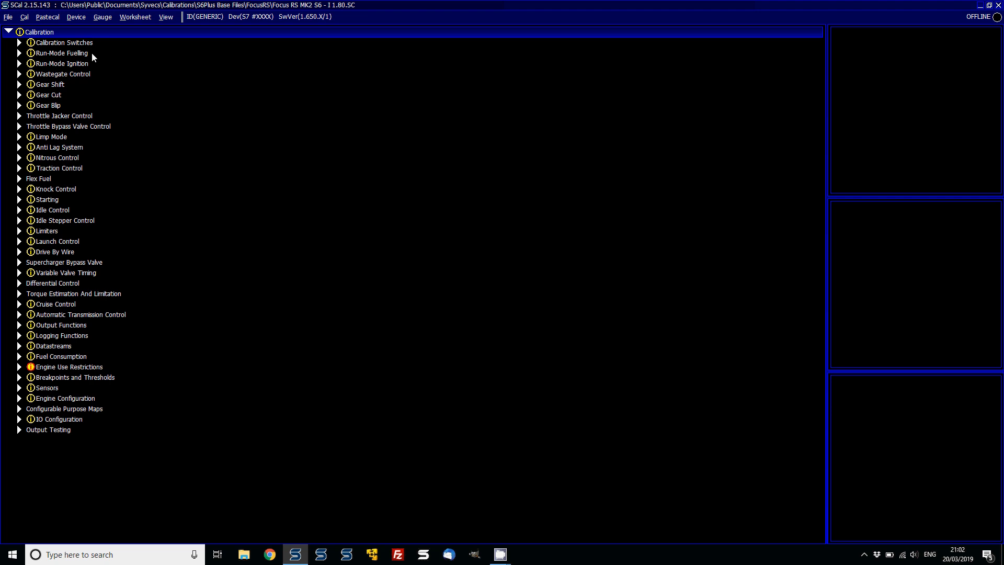
Review Pin Assignments under IO Configuration and sort the UNDEFINED inputs to the top.
click(60, 52)
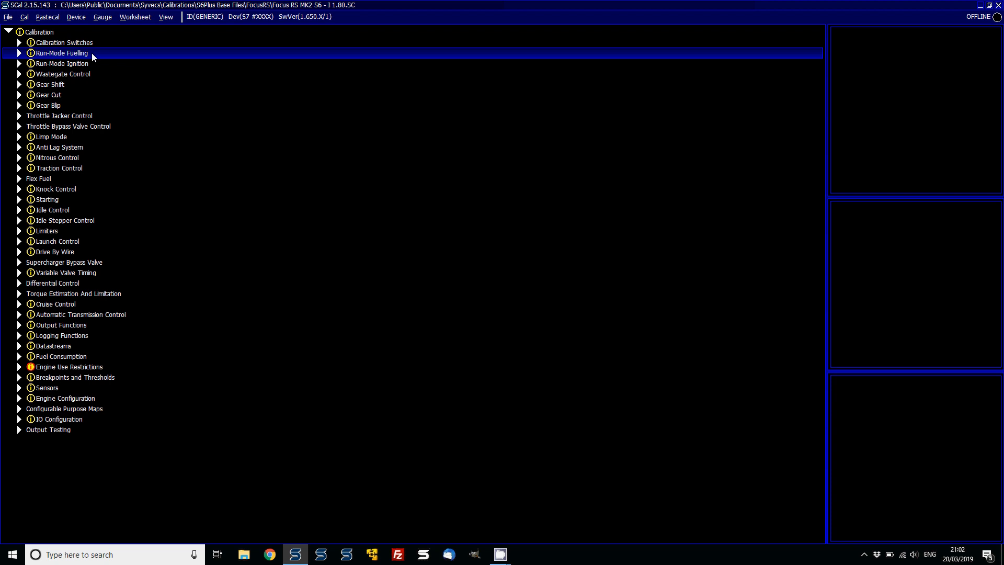
click(48, 430)
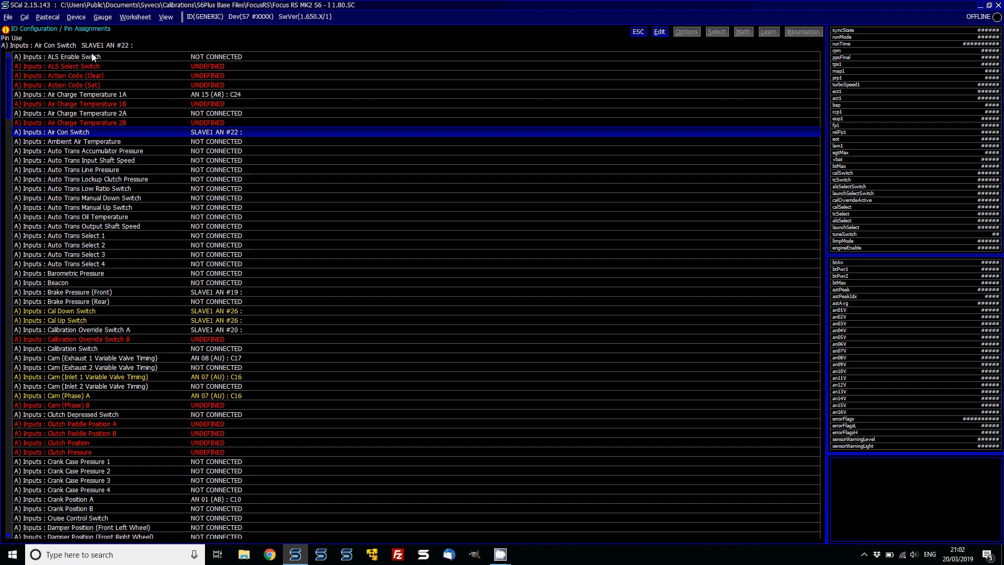
click(61, 84)
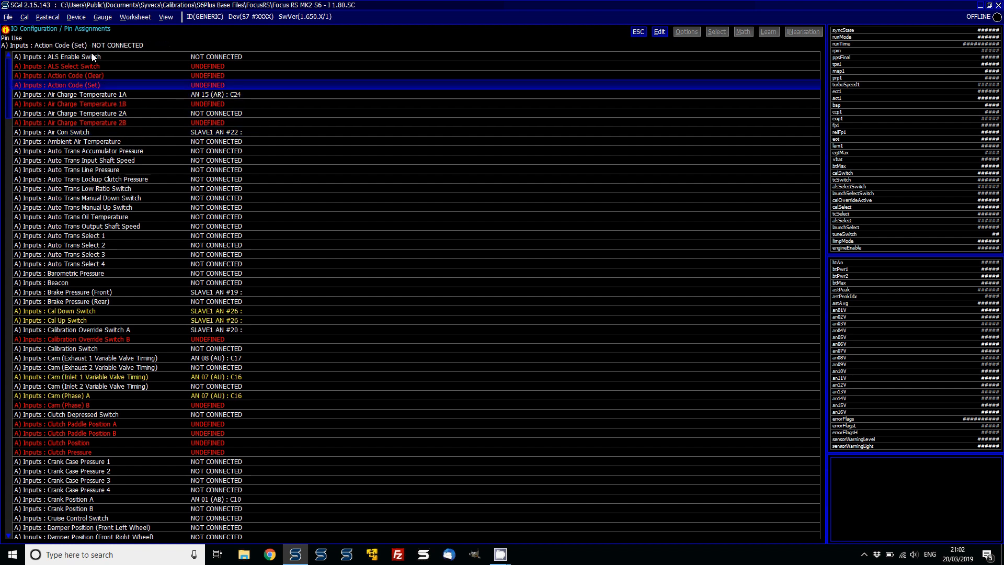
scroll(down, 3)
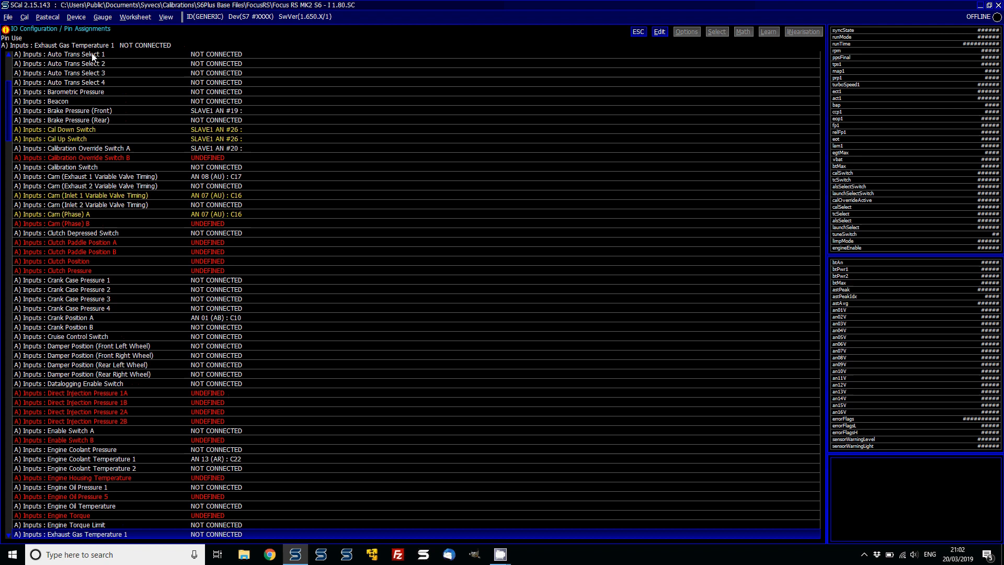
scroll(down, 3)
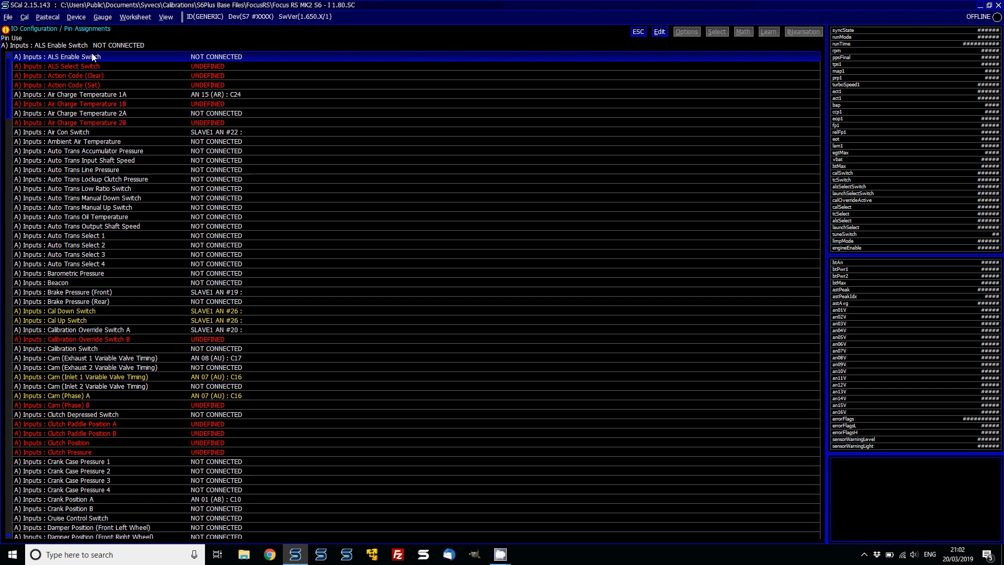
click(659, 32)
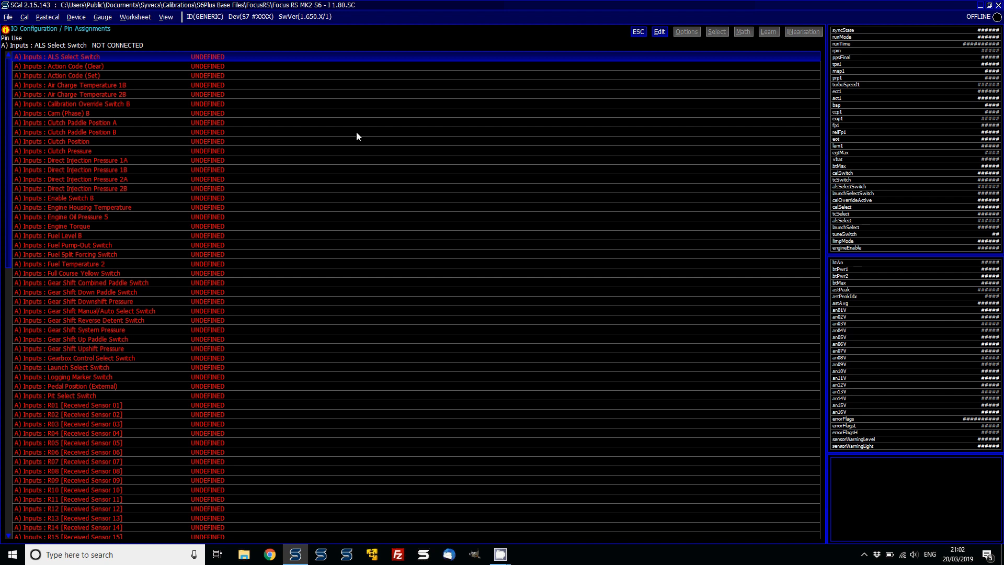
Set the undefined pin entries to NOT CONNECTED, check the outputs, and return to the tree.
click(54, 150)
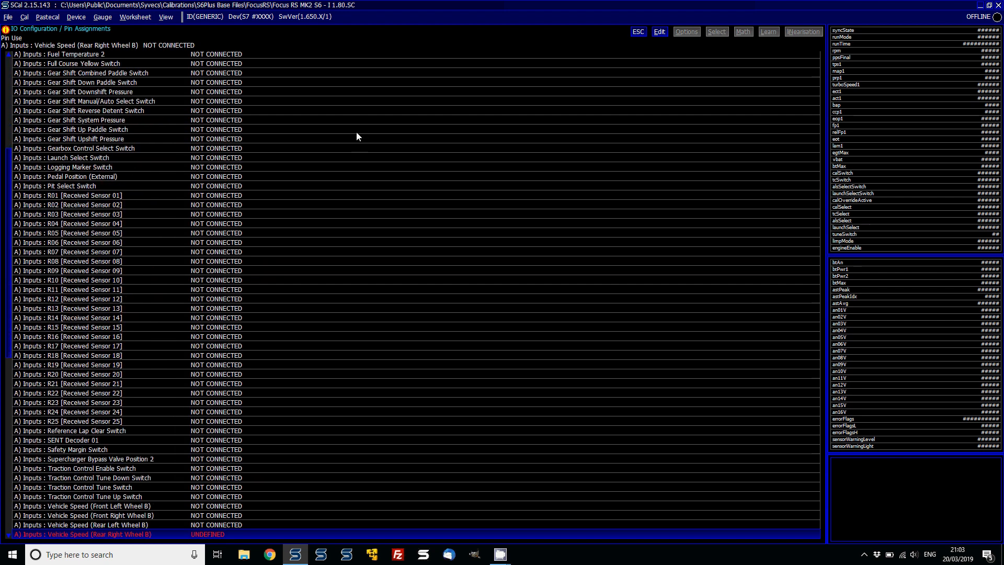
scroll(down, 3)
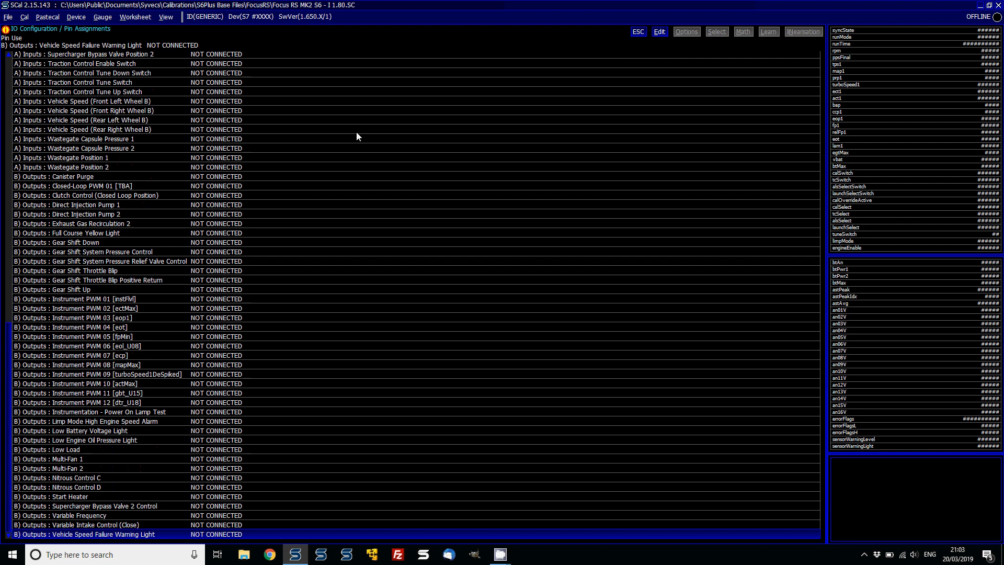
click(637, 31)
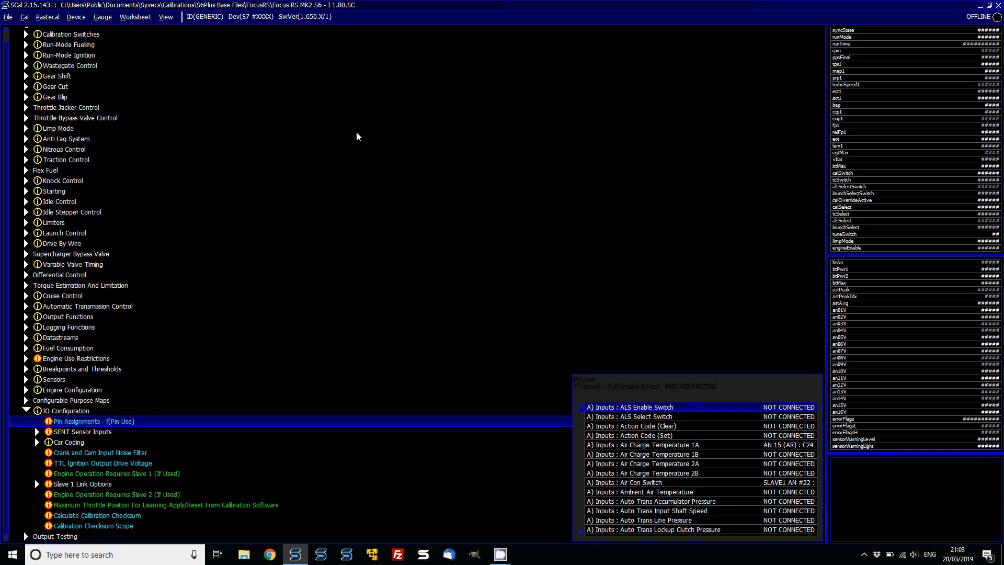
Check the crank and cam input noise filter, then move to Defined Sensors and Trip Setups.
click(26, 410)
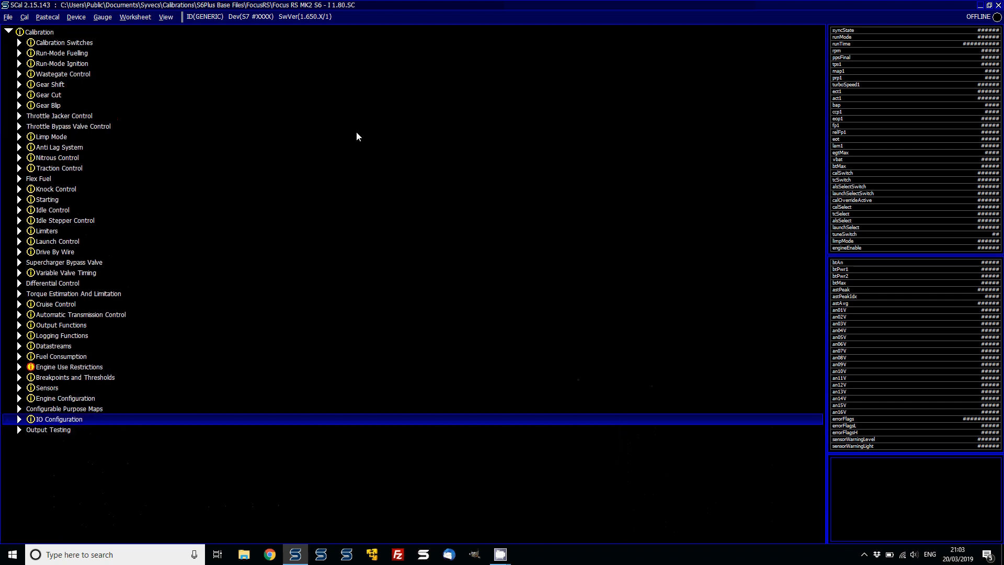
click(19, 418)
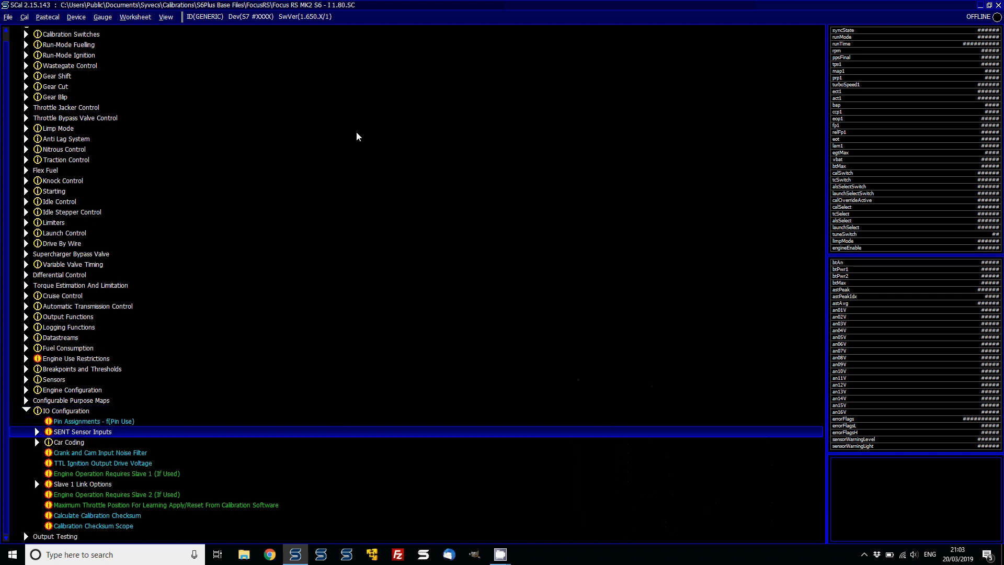
click(100, 453)
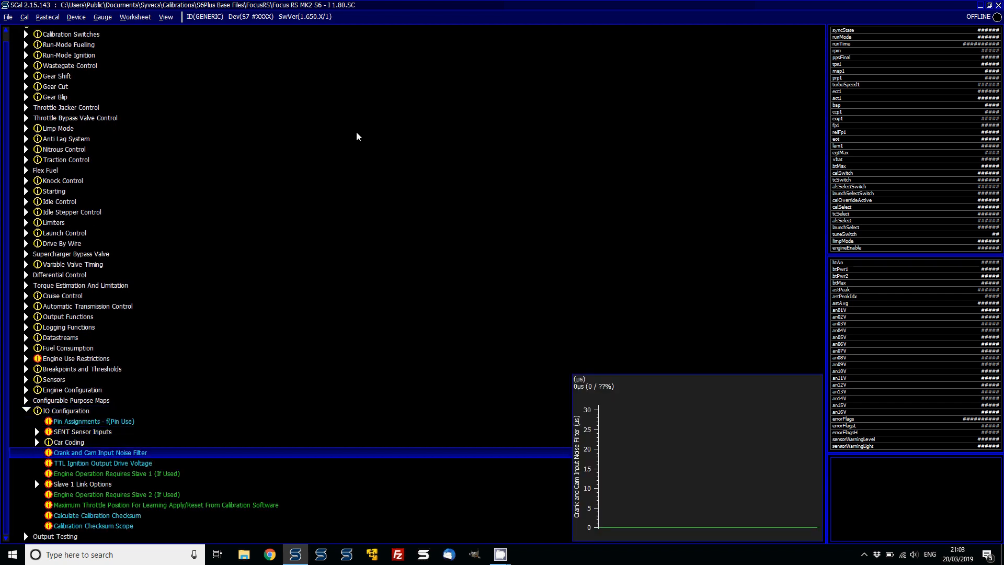
click(27, 409)
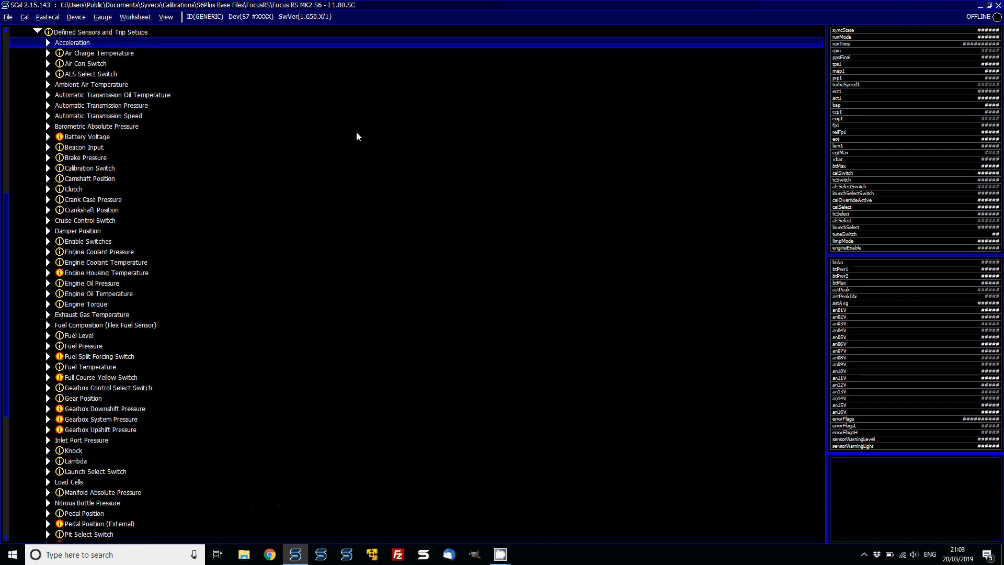
Review the crankshaft position Sensor A High Trigger Threshold map and collapse the branch.
click(48, 209)
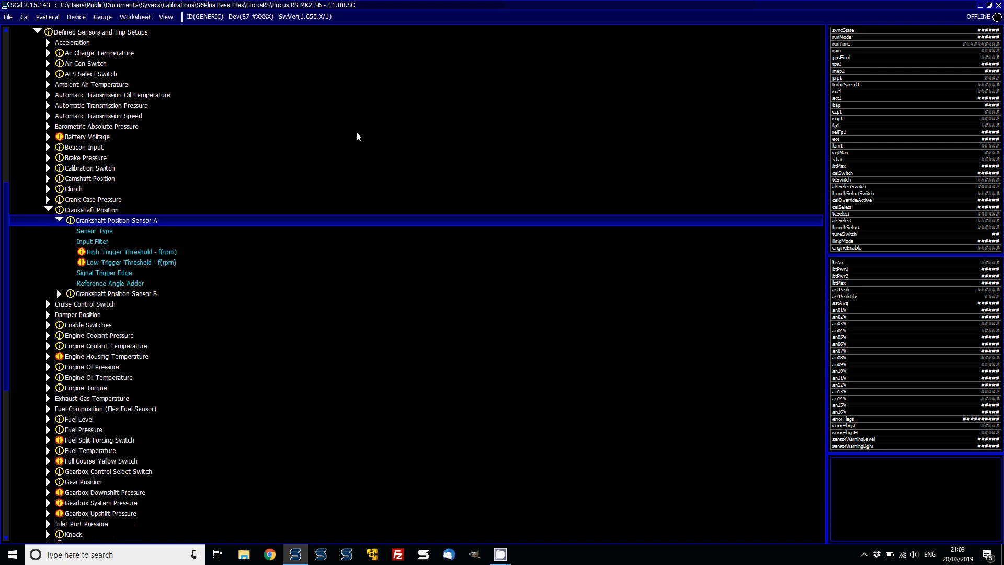
click(130, 251)
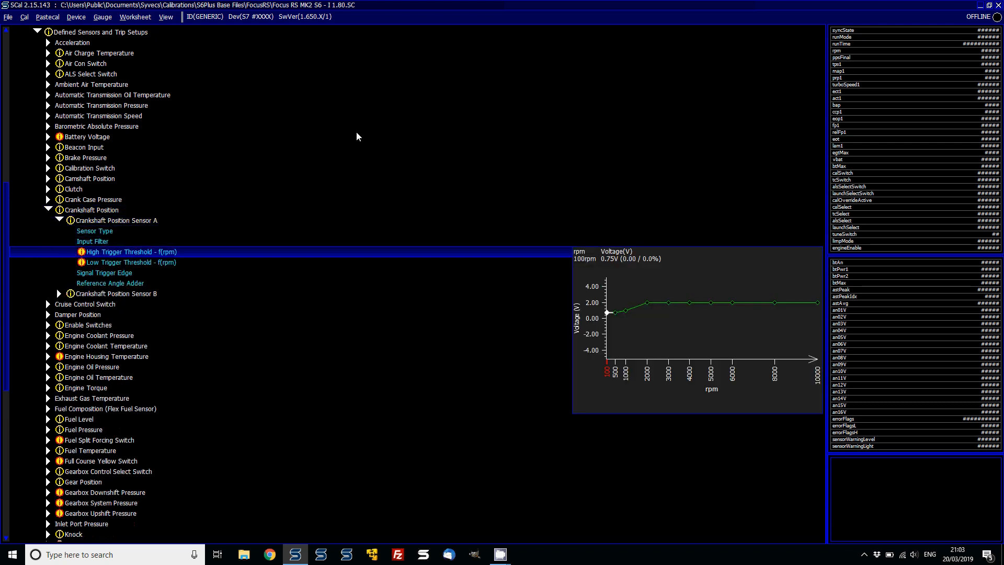
double_click(132, 251)
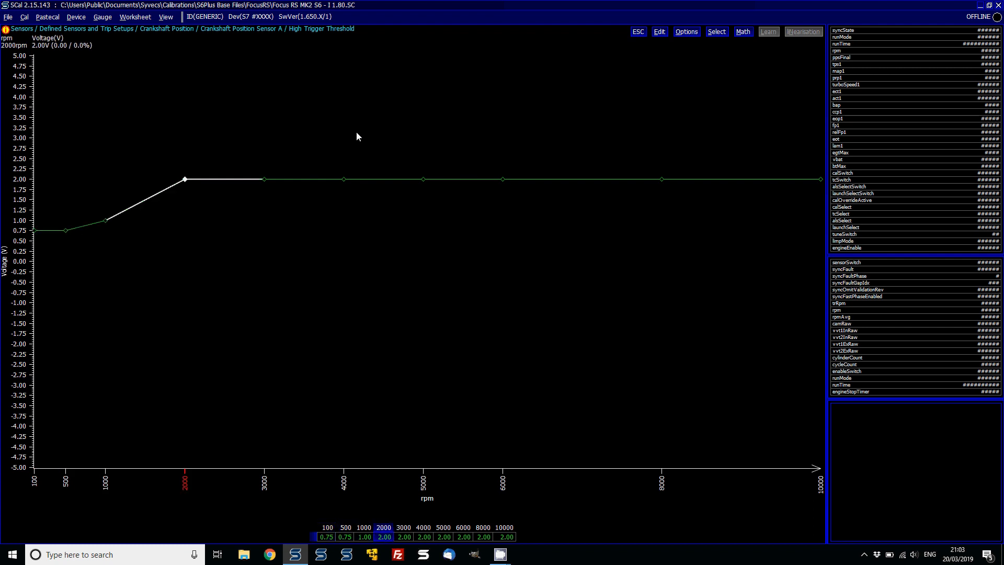
click(345, 527)
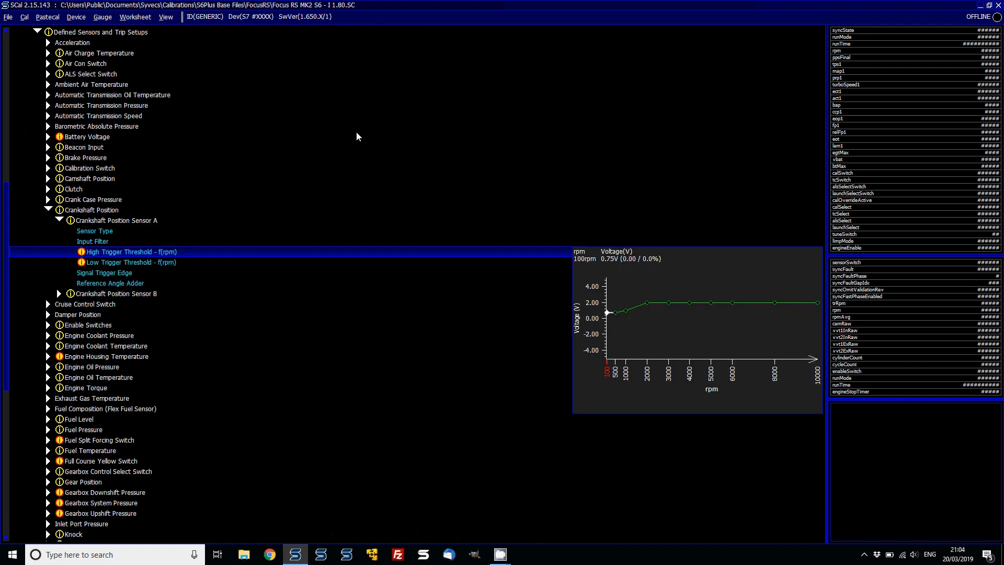
click(47, 209)
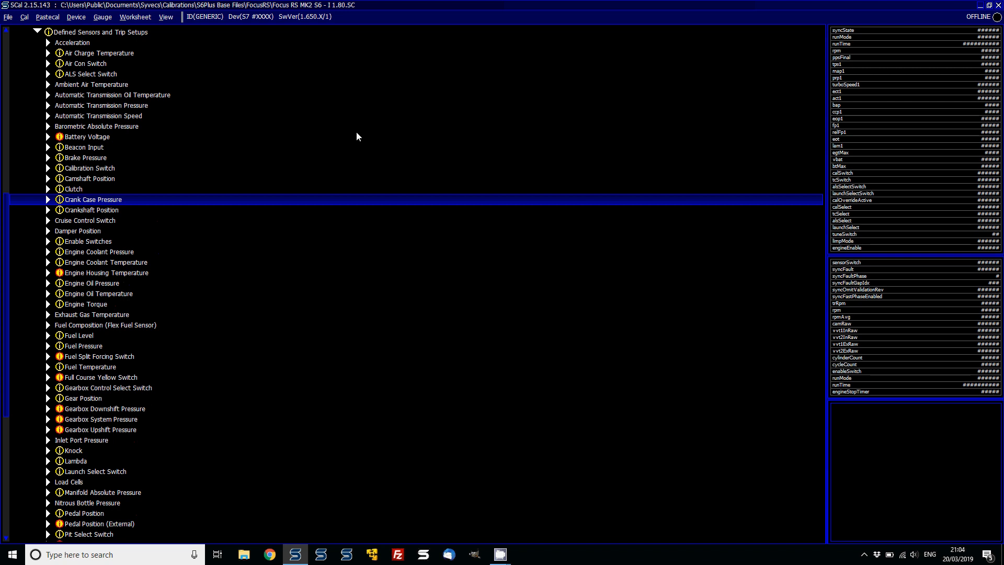
Review the Calibration Switch up/down switches Maximum Position, then collapse to top level.
click(101, 105)
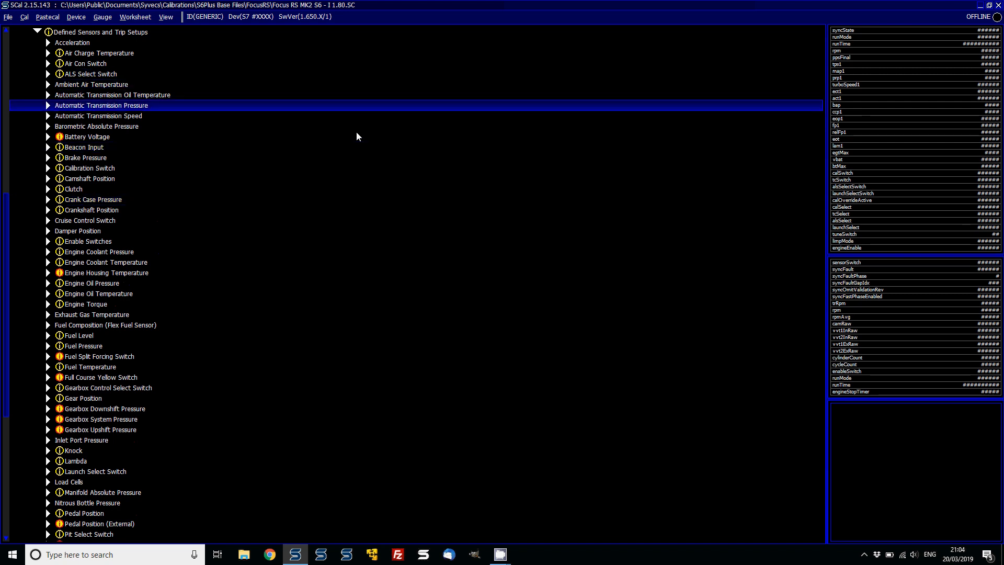
click(49, 168)
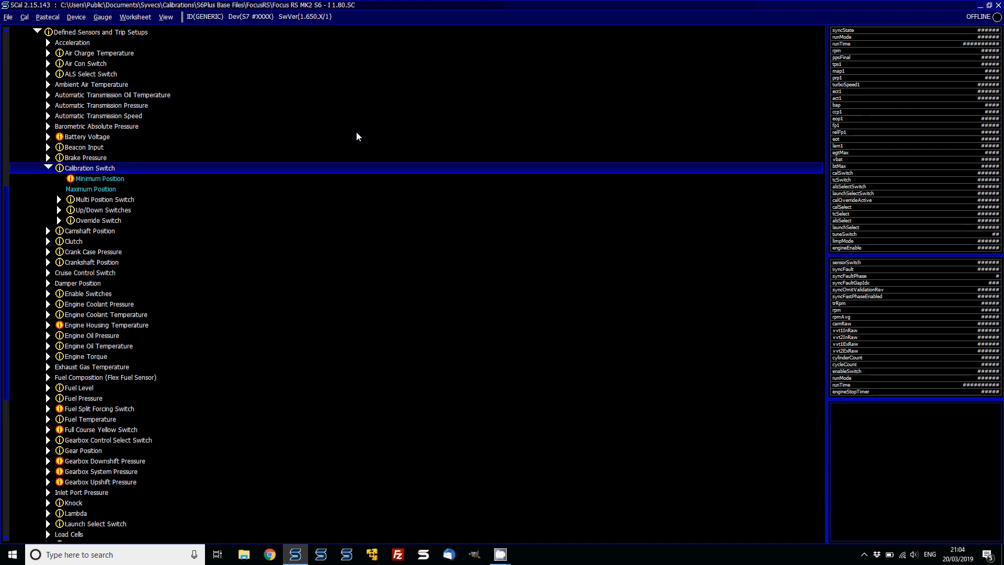
click(103, 209)
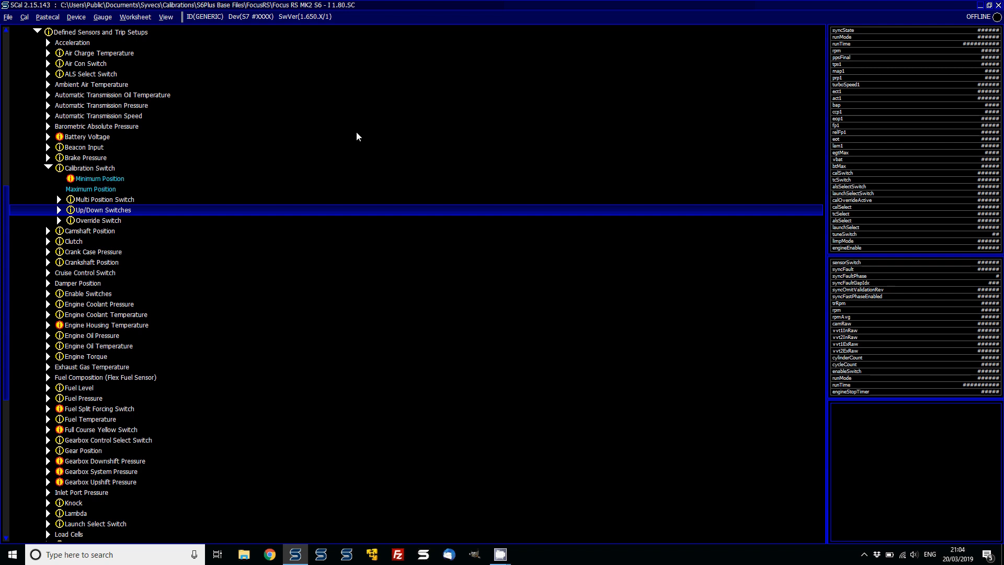
click(59, 209)
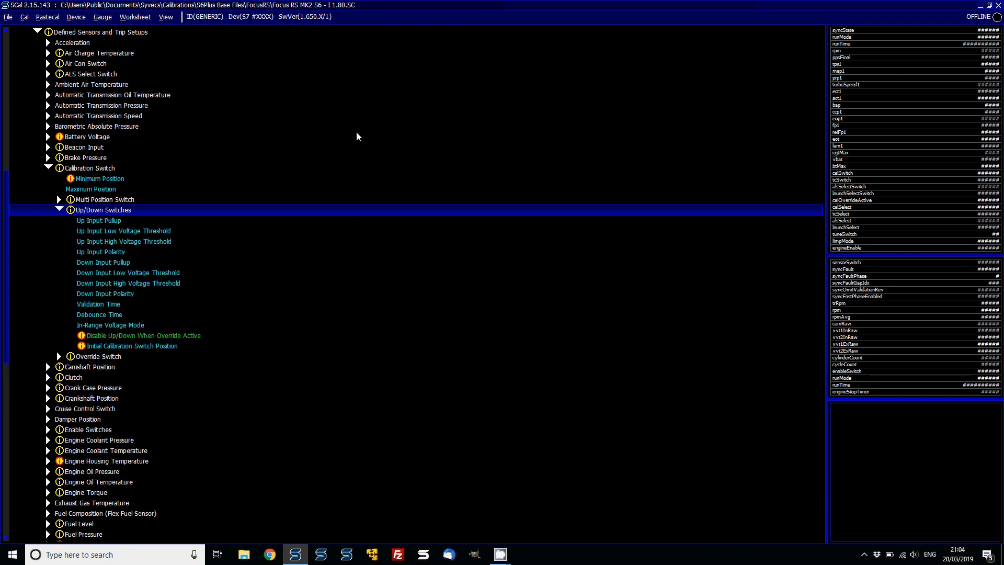
click(131, 346)
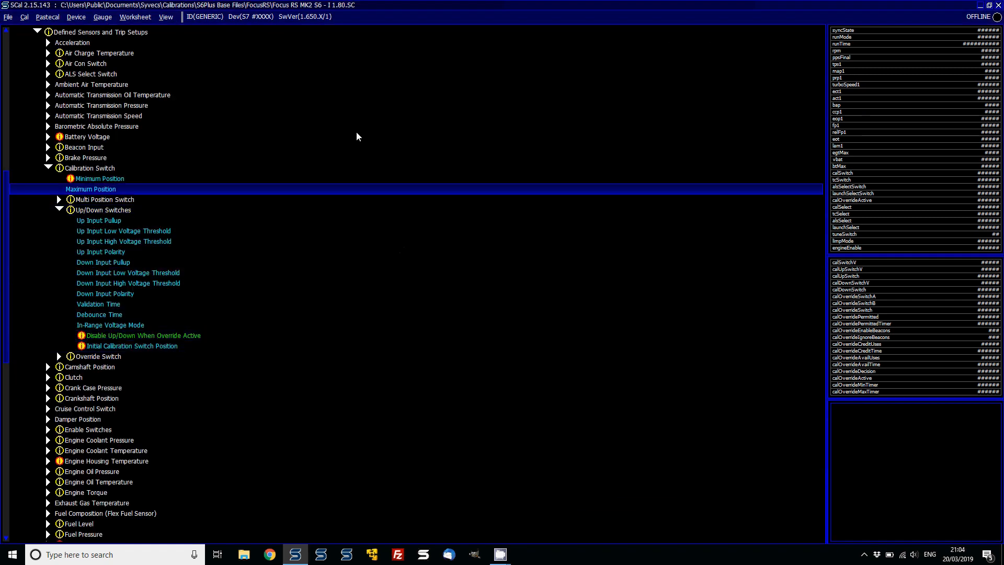
click(57, 167)
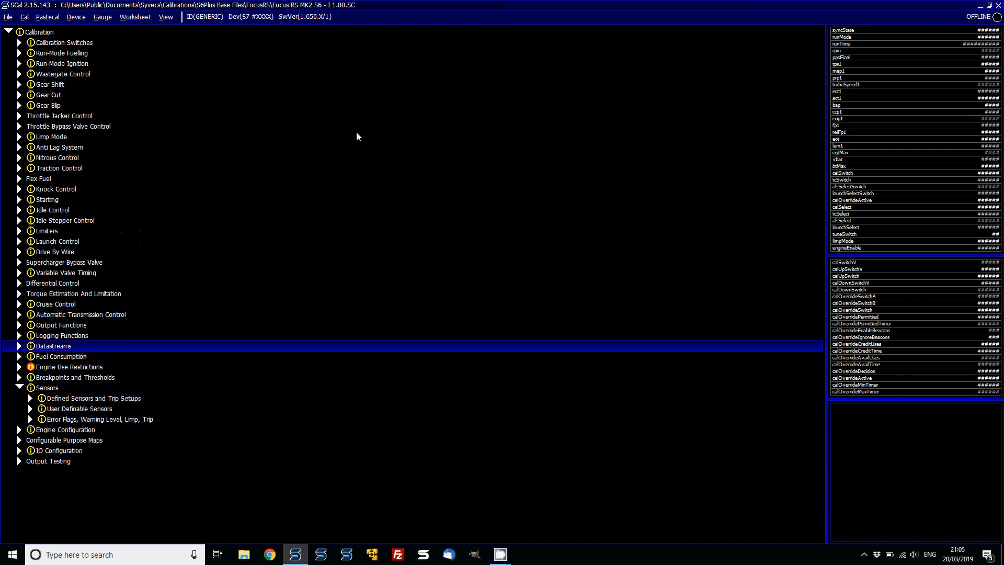
Review the Datastreams generic CAN transmit content and transmit bus per frame maps.
click(20, 346)
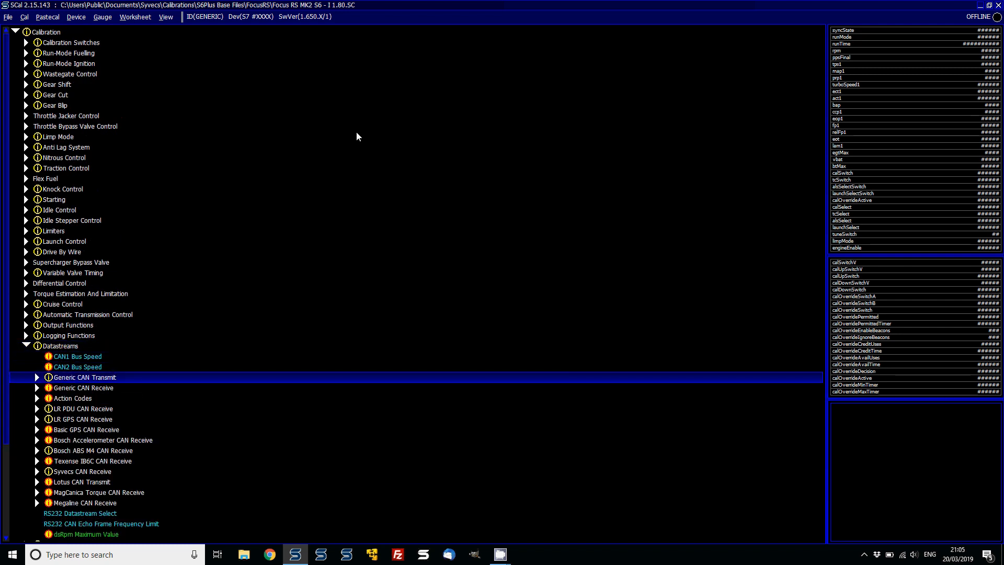
double_click(84, 378)
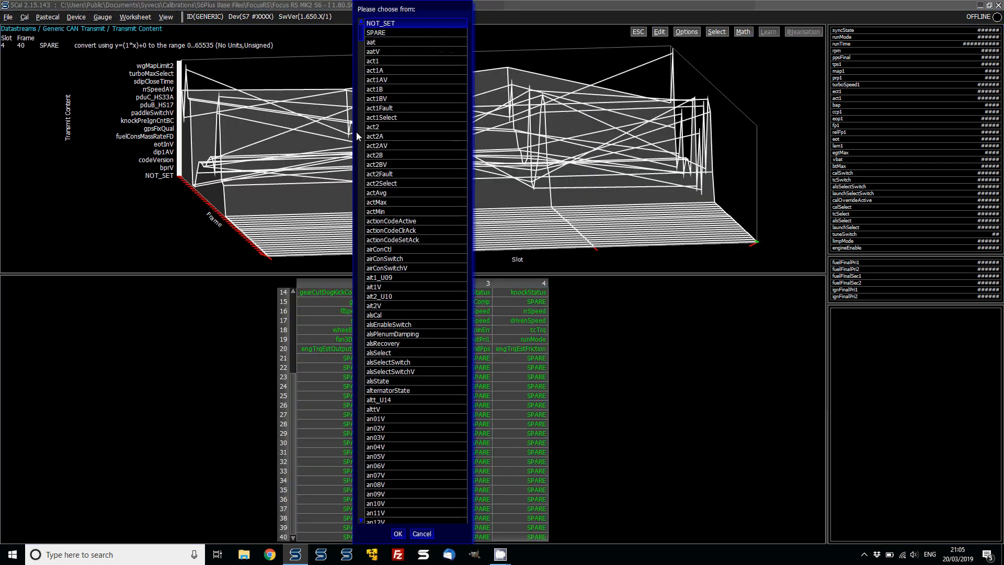
click(398, 533)
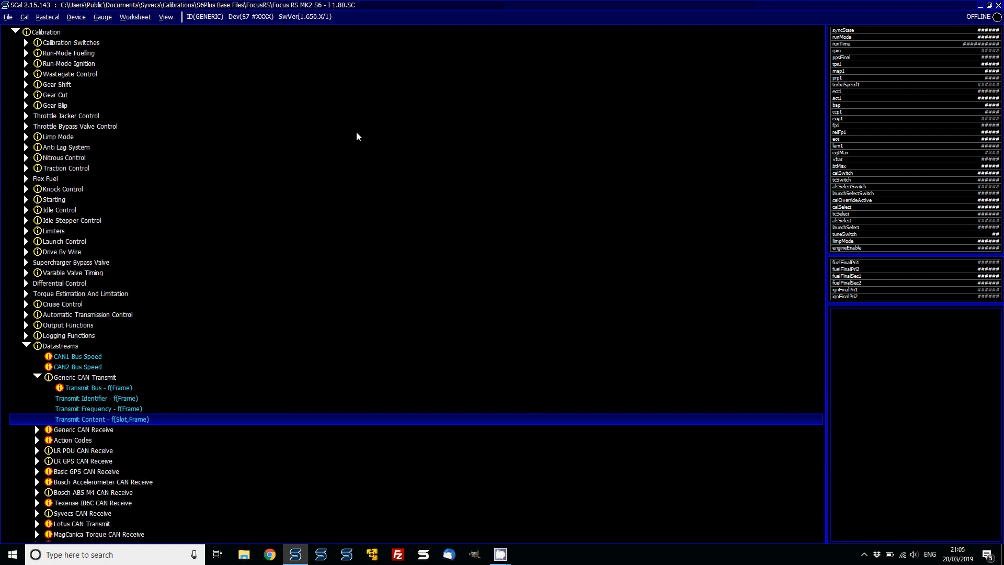
click(99, 387)
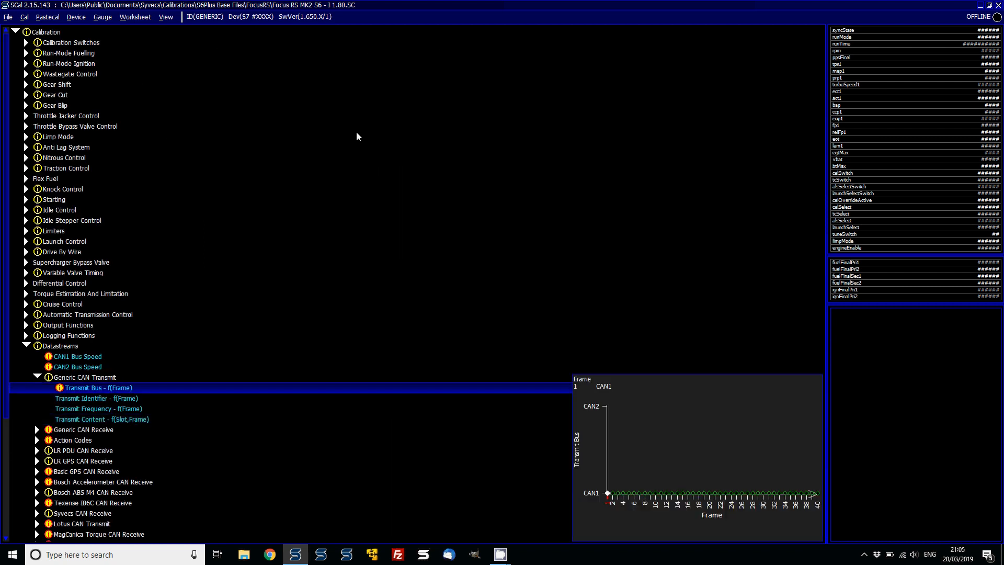
double_click(98, 387)
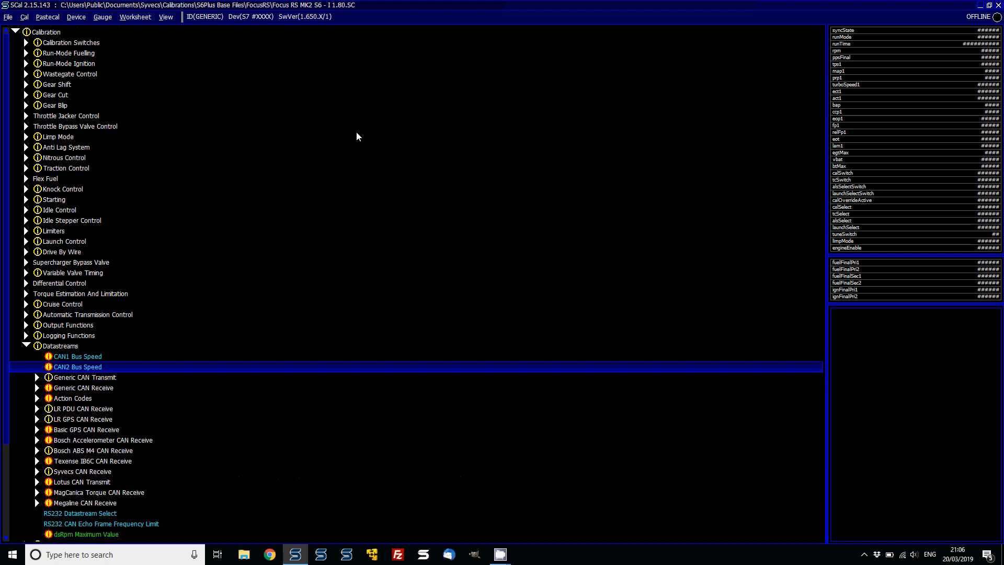
Check the CAN2 bus speed of 1MHz and the CAN receive groups, then collapse Datastreams.
click(78, 366)
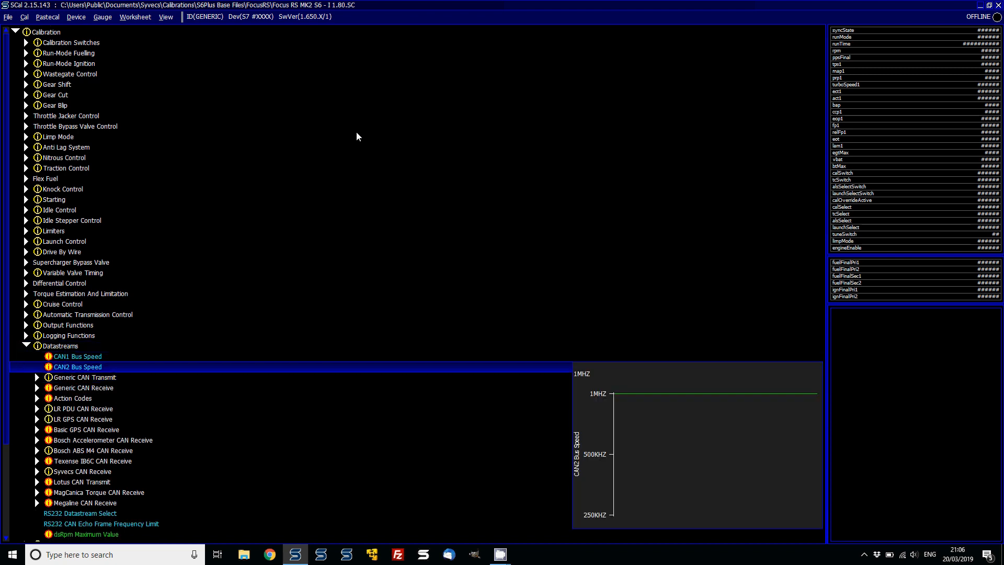
click(83, 378)
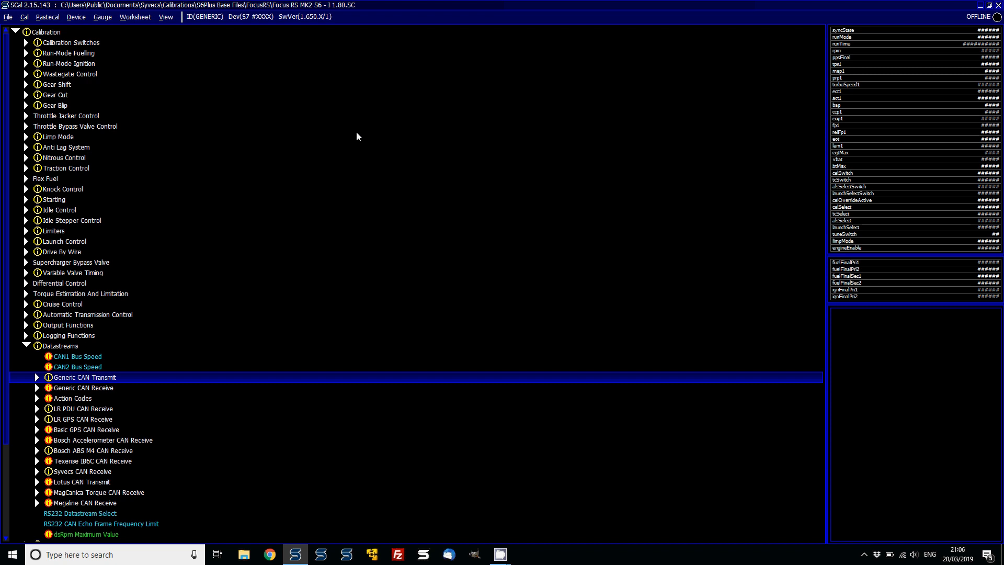
click(84, 409)
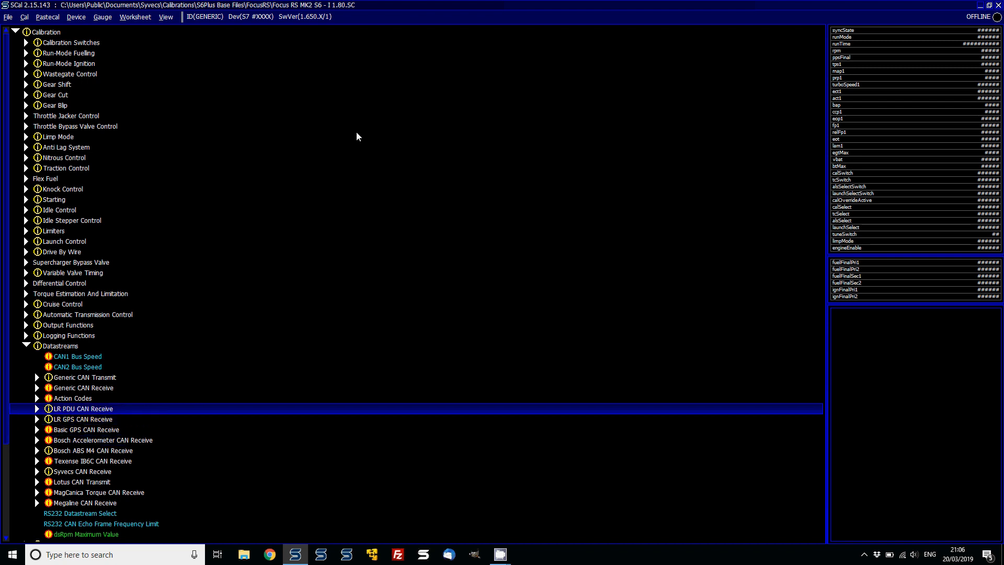
click(79, 366)
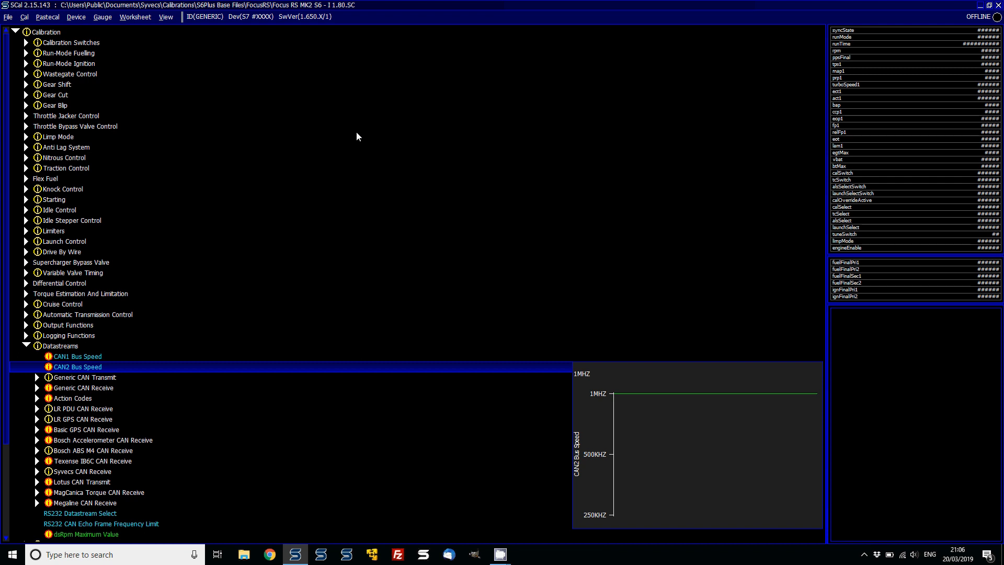
click(76, 356)
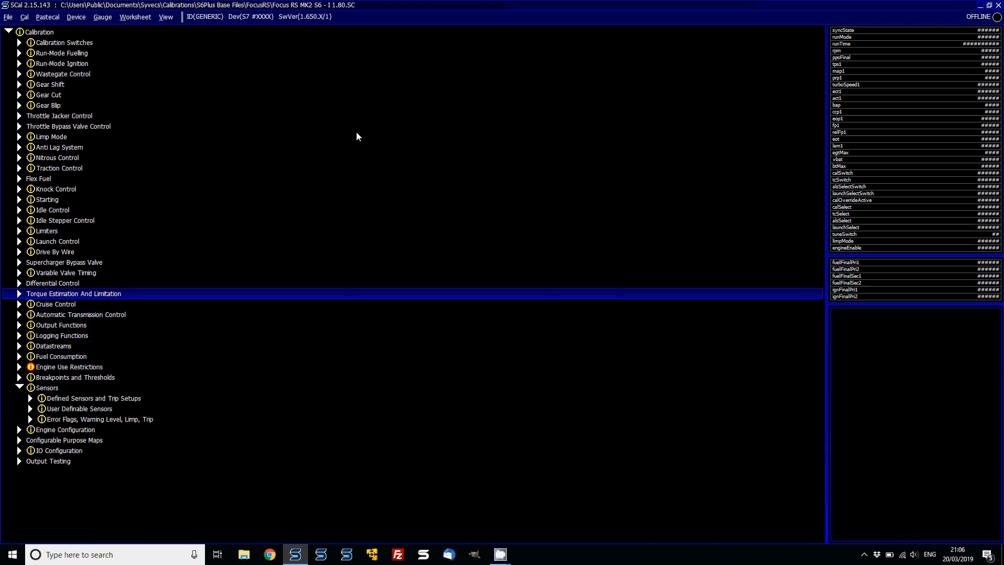
Browse to Fuel Pump 1 PWM Control under Output Functions > Fuel Pumps.
click(47, 95)
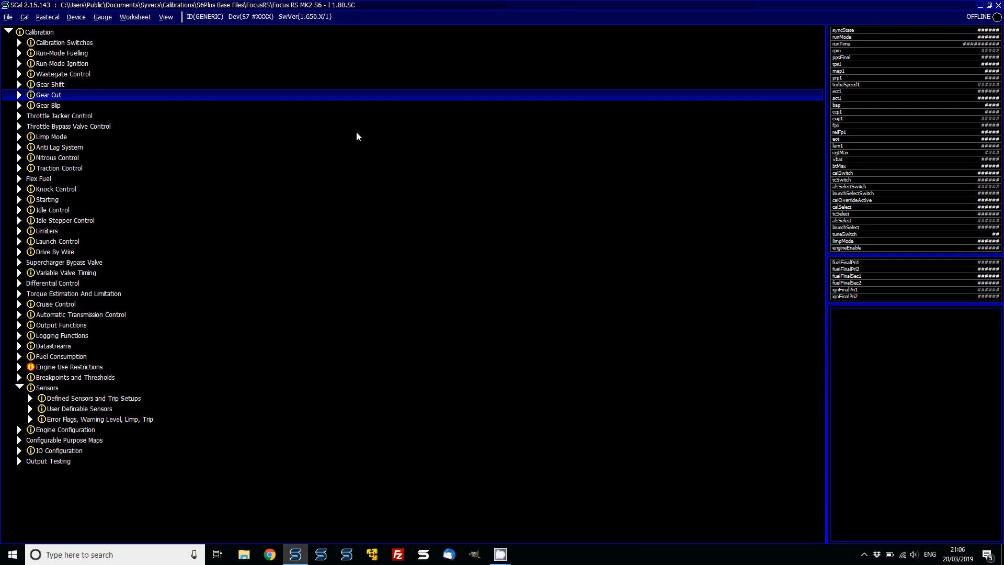
click(81, 314)
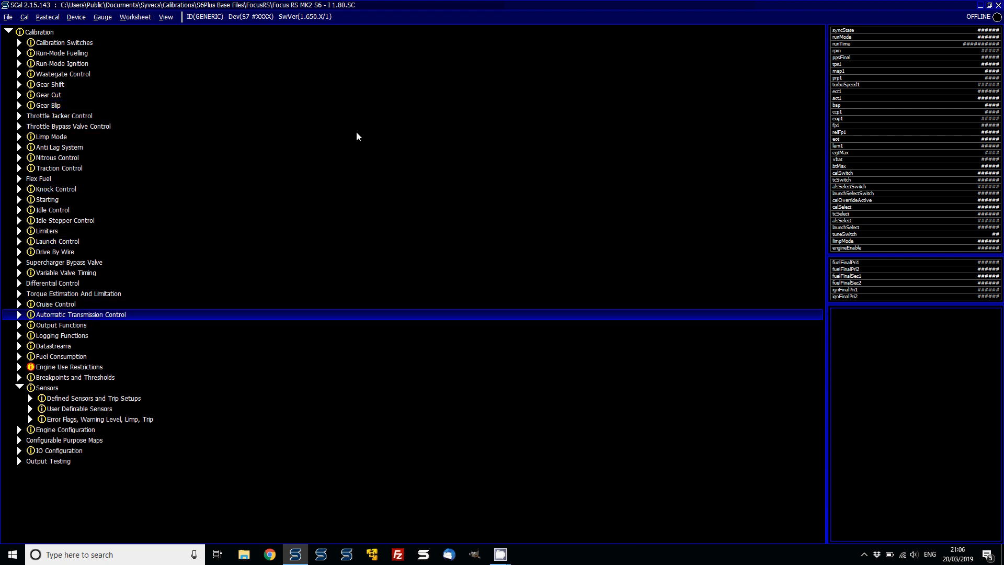
click(19, 324)
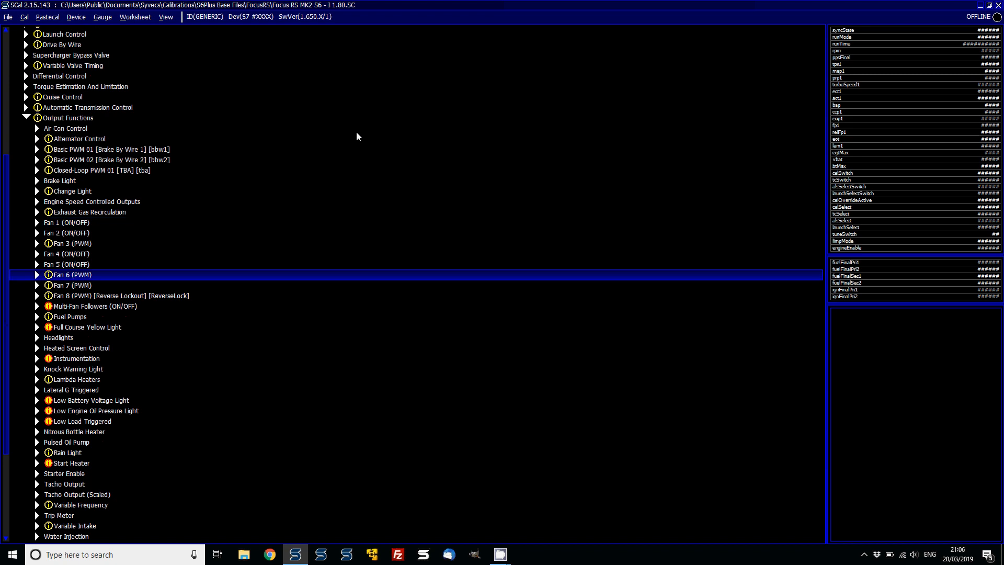
click(37, 316)
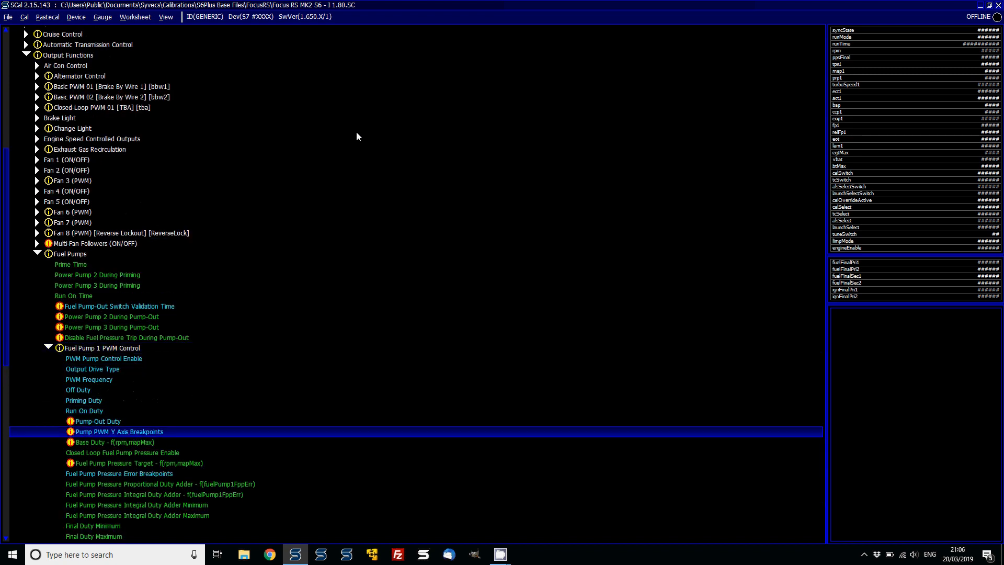
Check the Pump PWM Y axis breakpoints with invalid maps hidden, then show the full tree again.
click(164, 17)
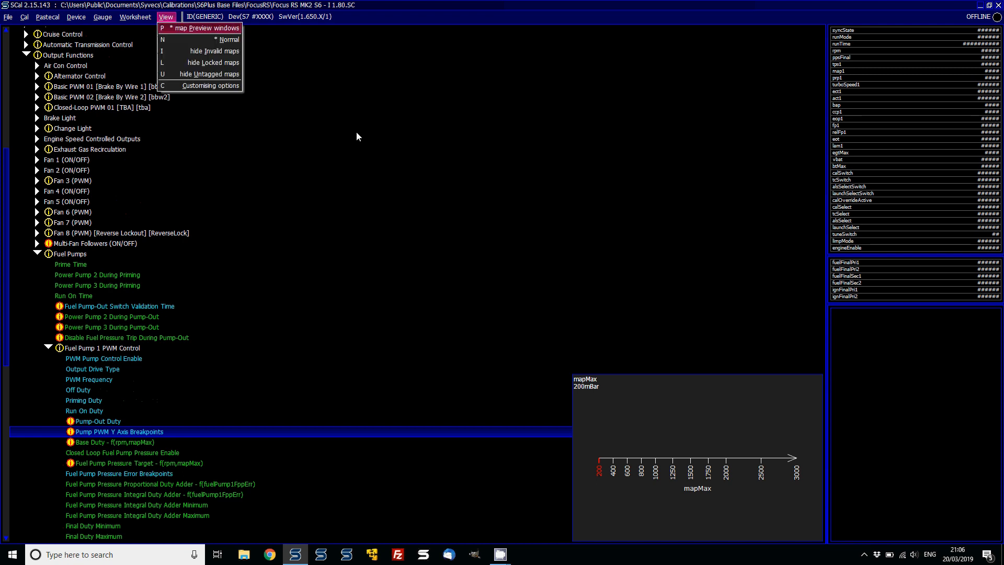
click(229, 38)
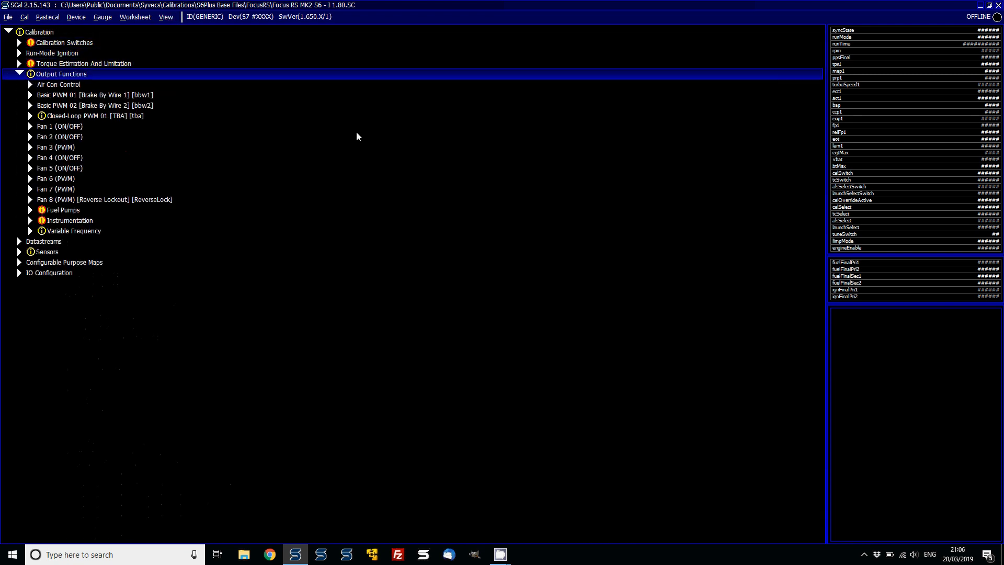
click(30, 209)
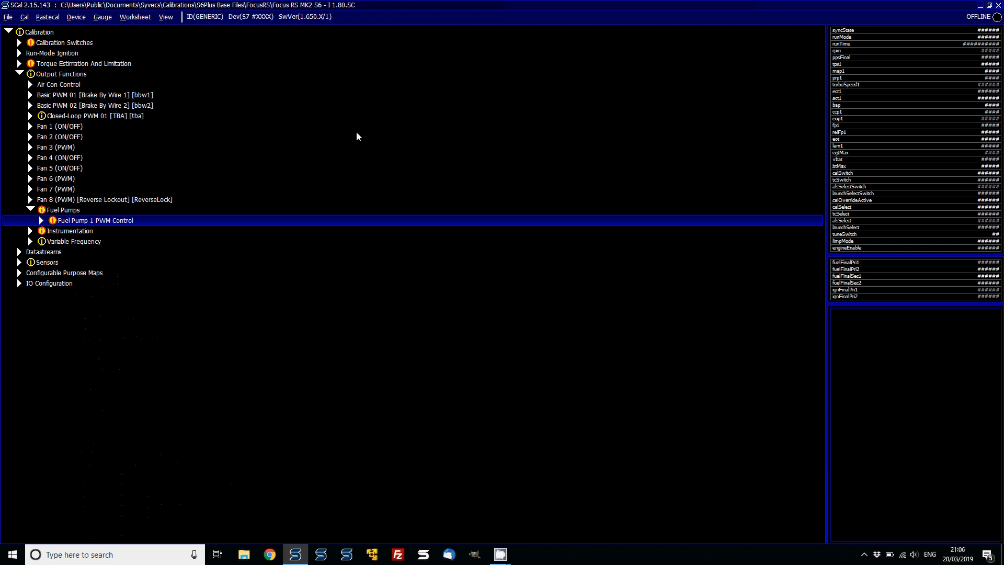
click(40, 220)
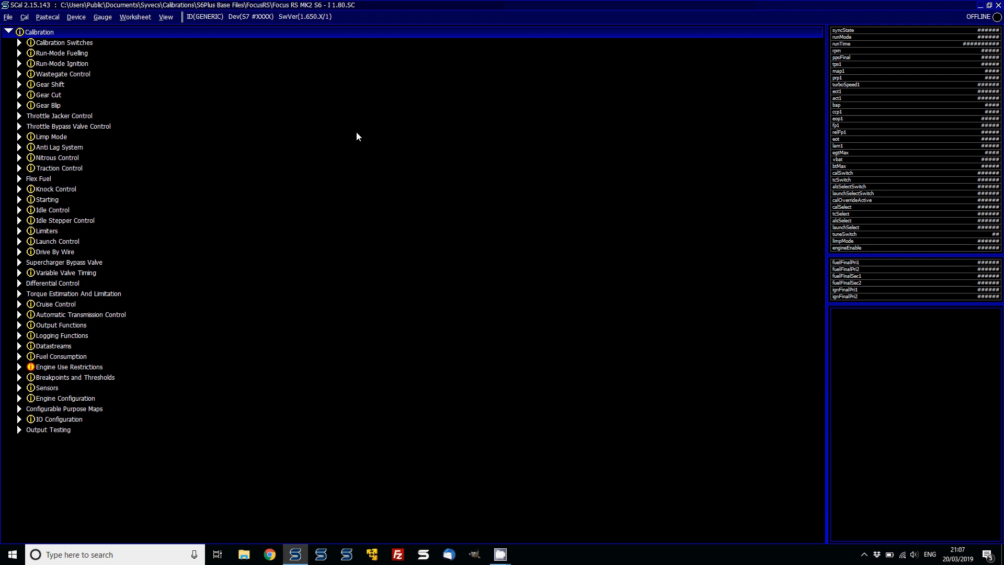
Load the Fuel Pump 1 PWM Control Off Duty channels into the gauge panel and collapse the tree.
click(49, 136)
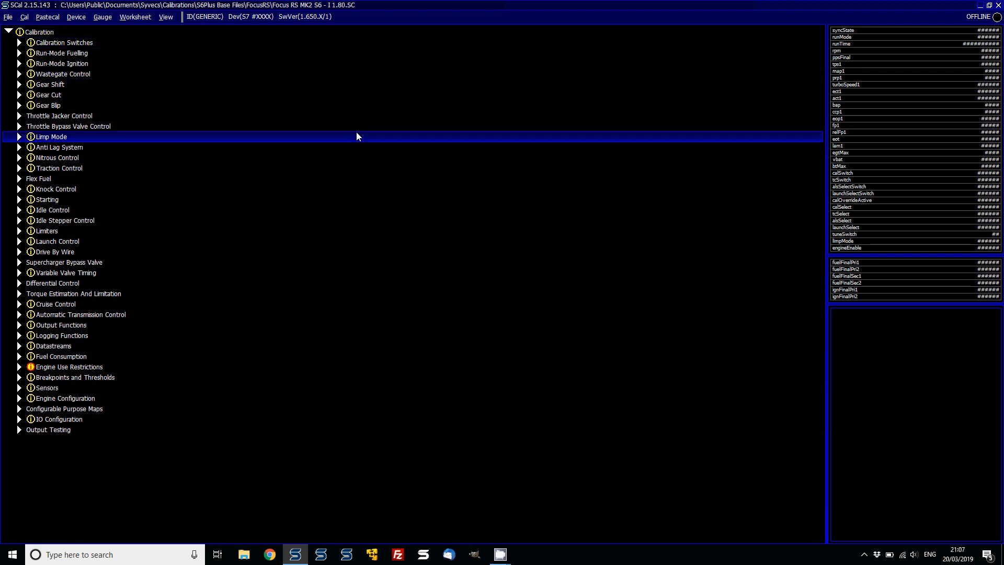
click(61, 324)
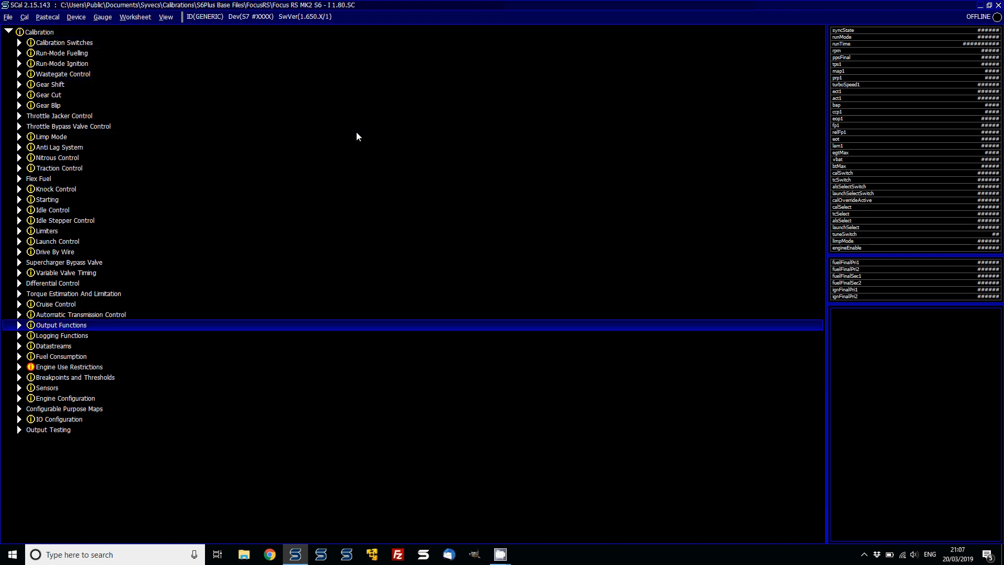
click(19, 325)
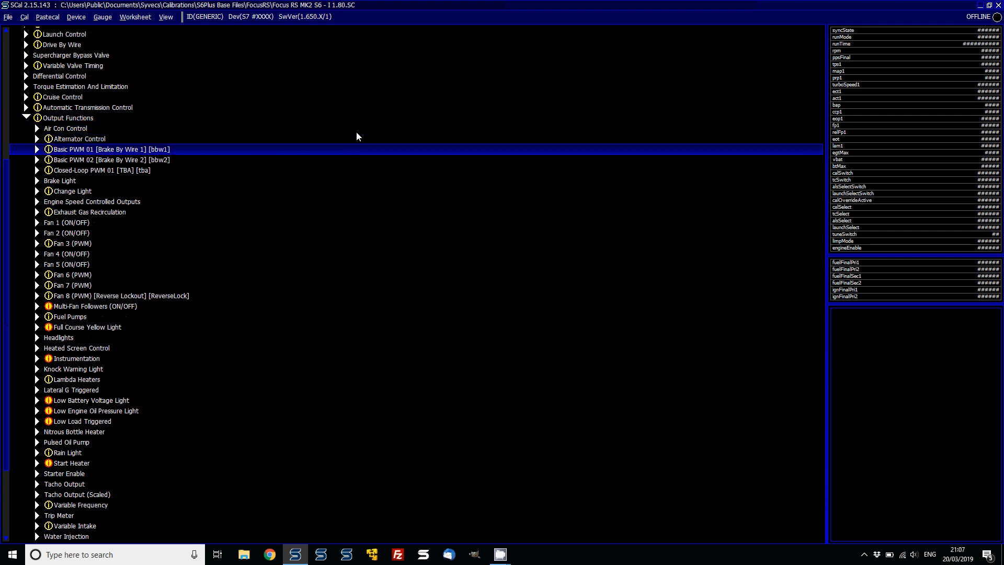
click(69, 315)
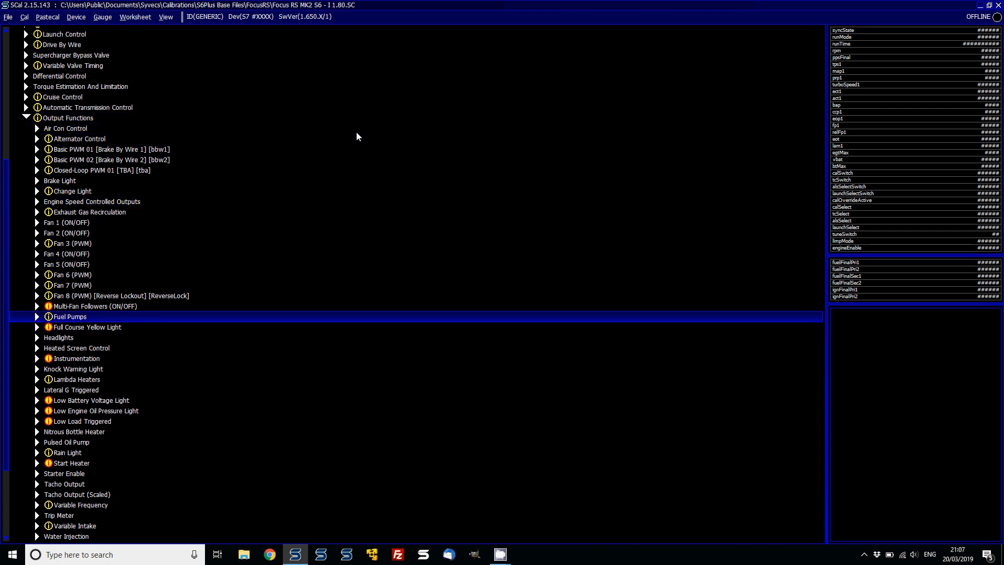
click(36, 316)
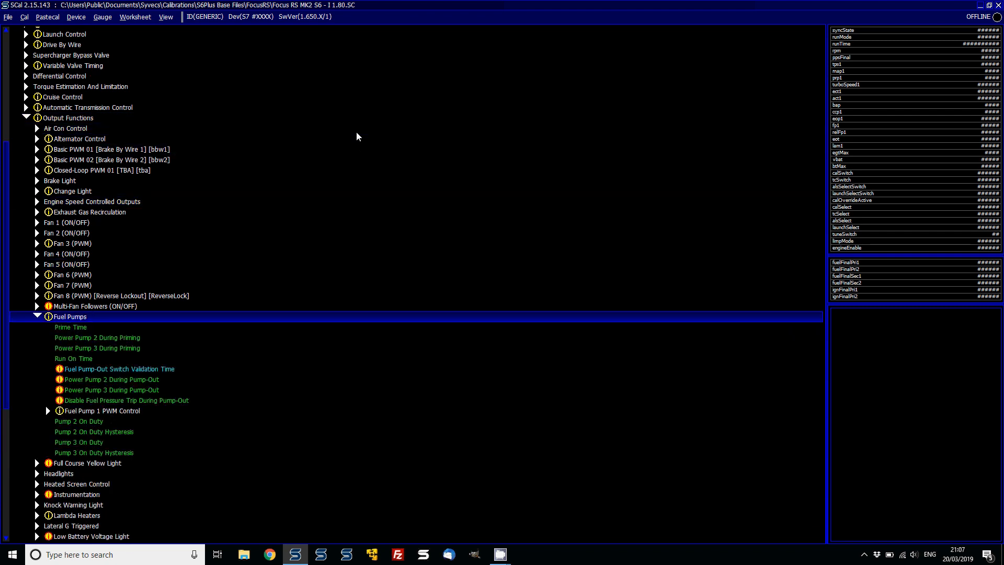
click(102, 410)
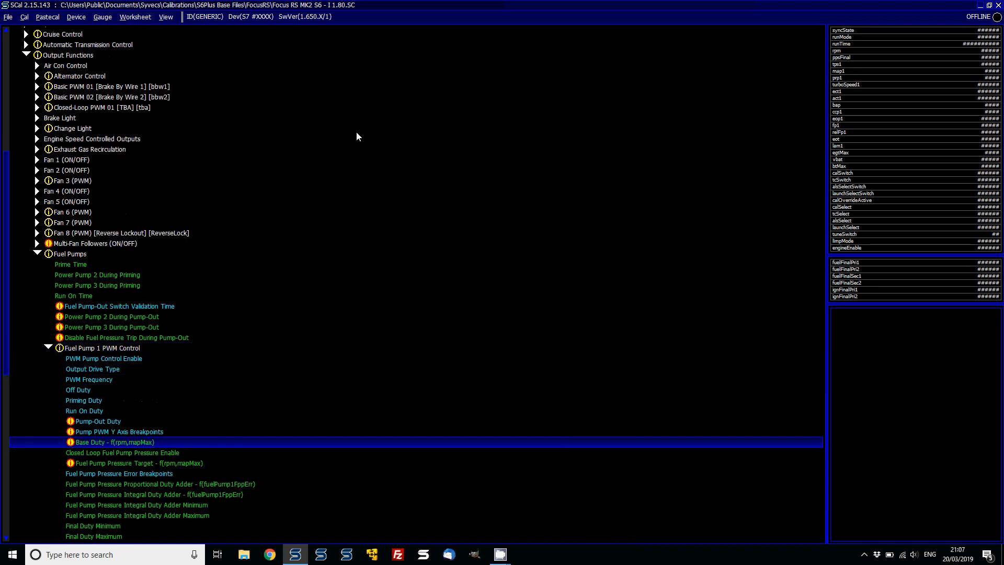
double_click(114, 441)
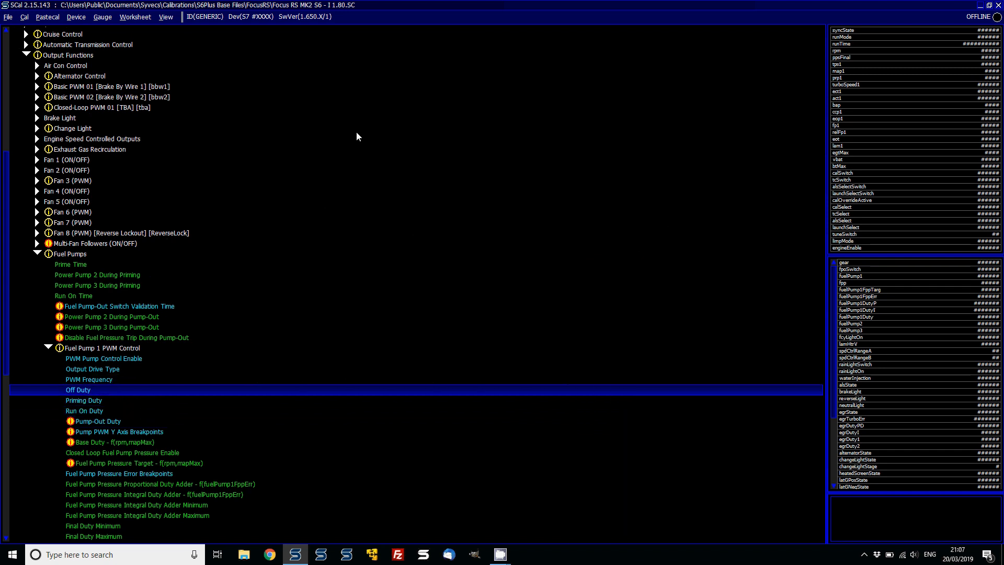
click(126, 338)
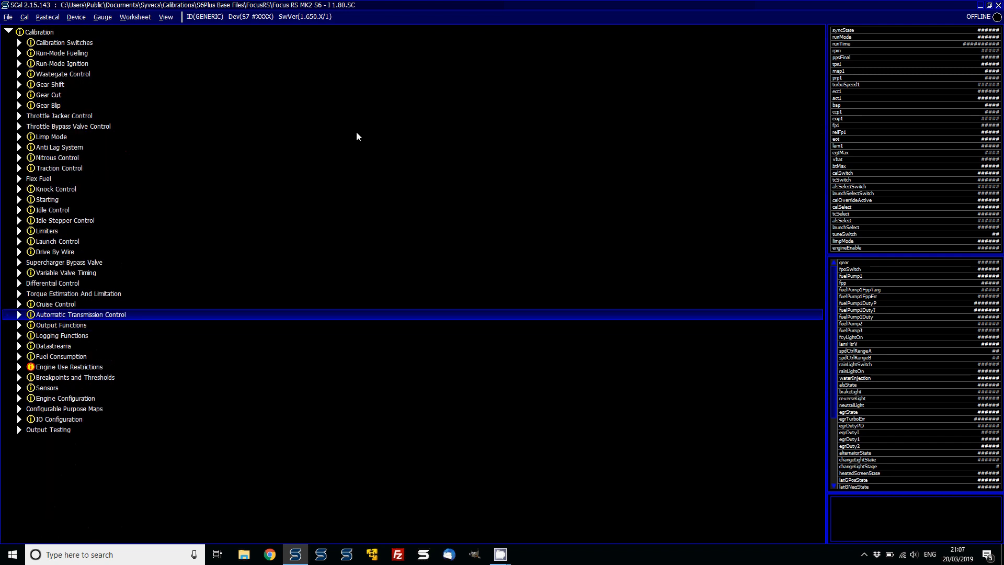
click(58, 240)
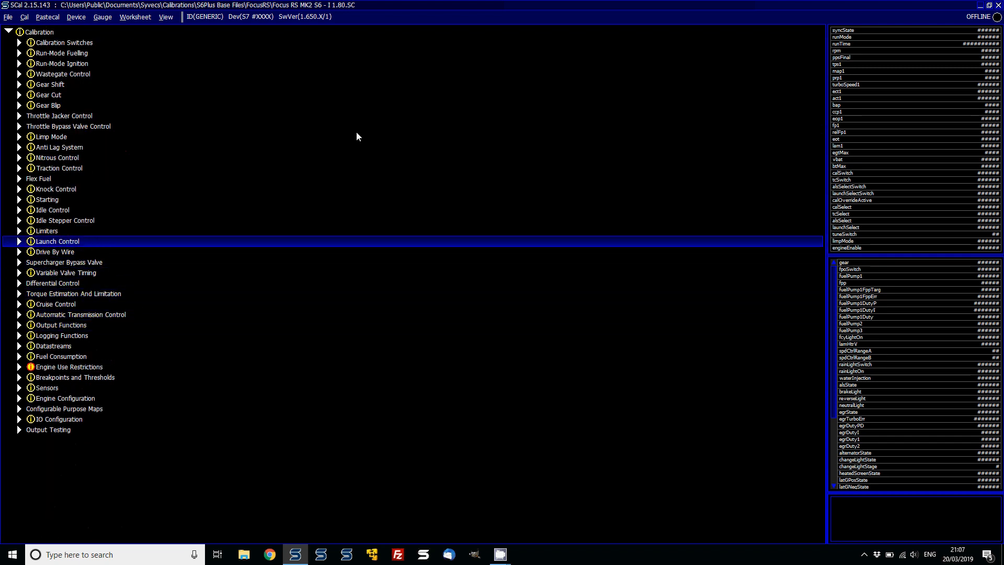
click(57, 167)
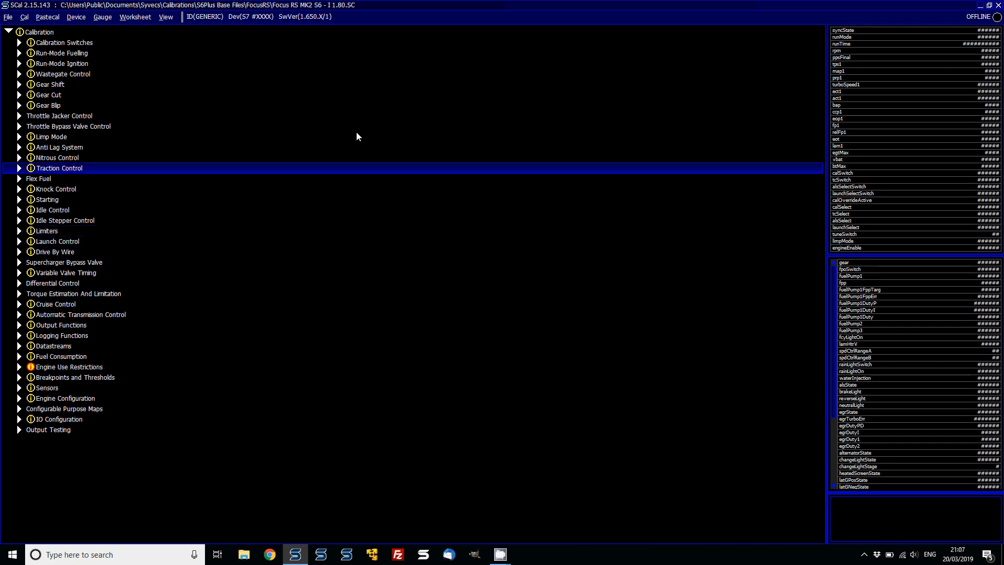
click(62, 74)
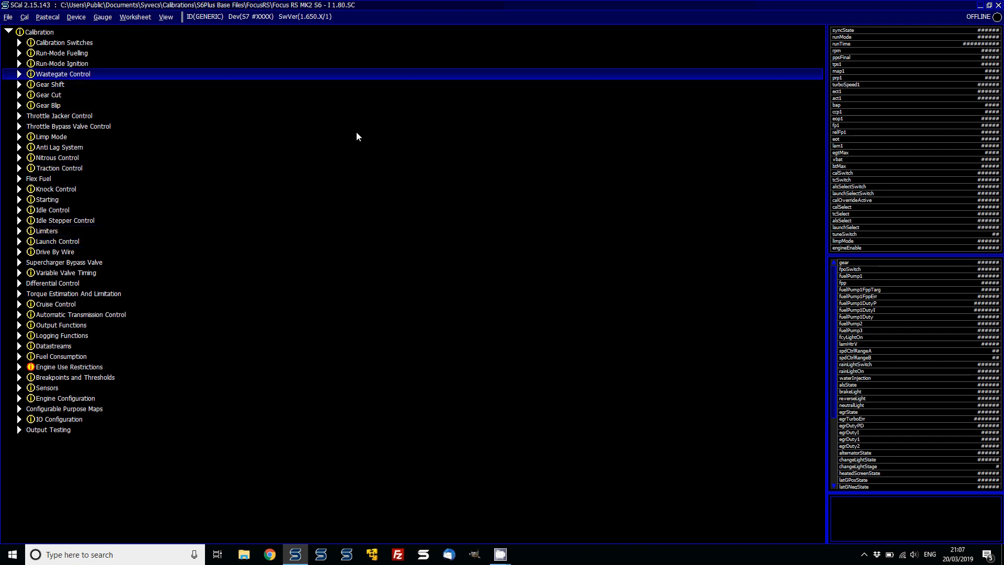
click(19, 73)
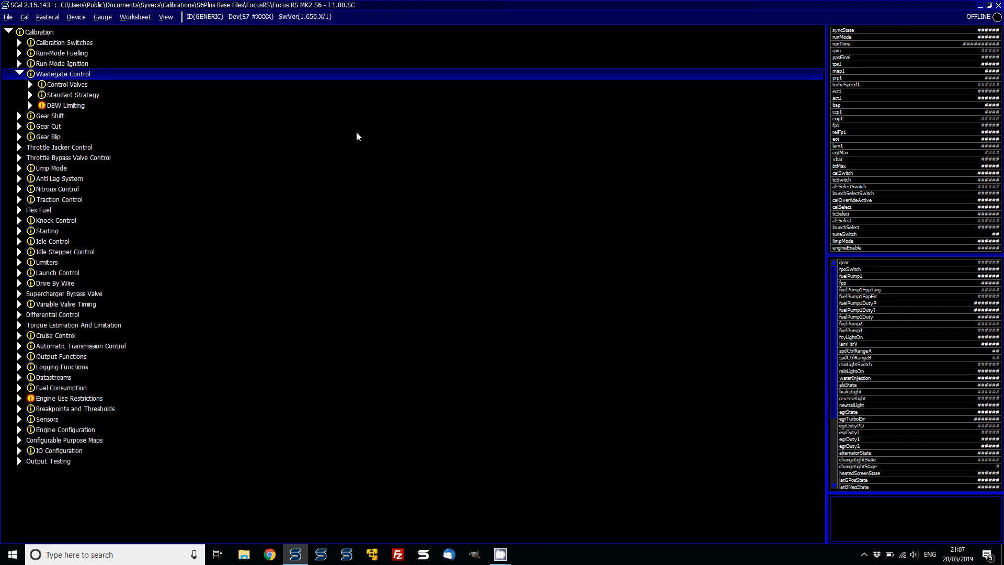
click(72, 95)
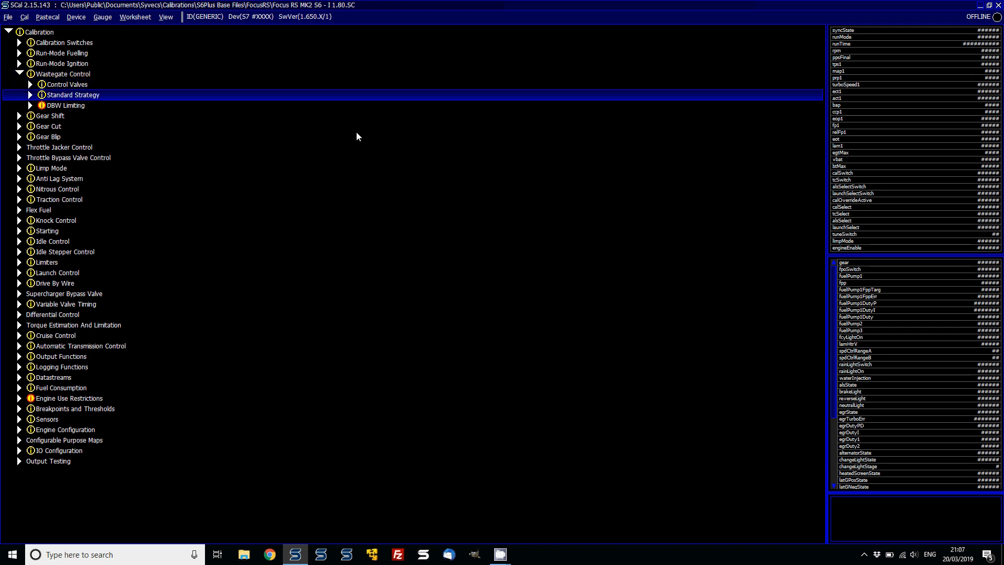
click(30, 95)
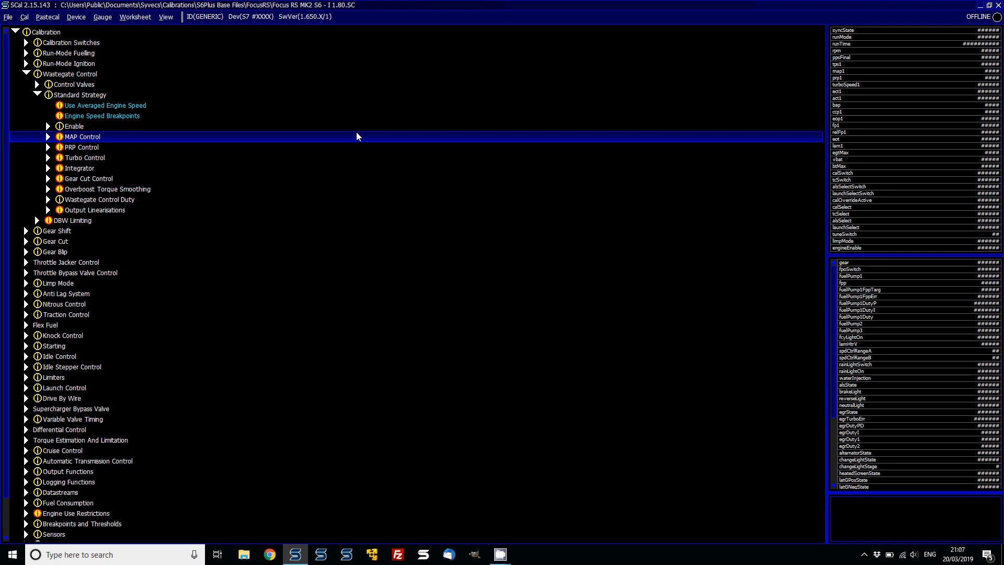
click(76, 84)
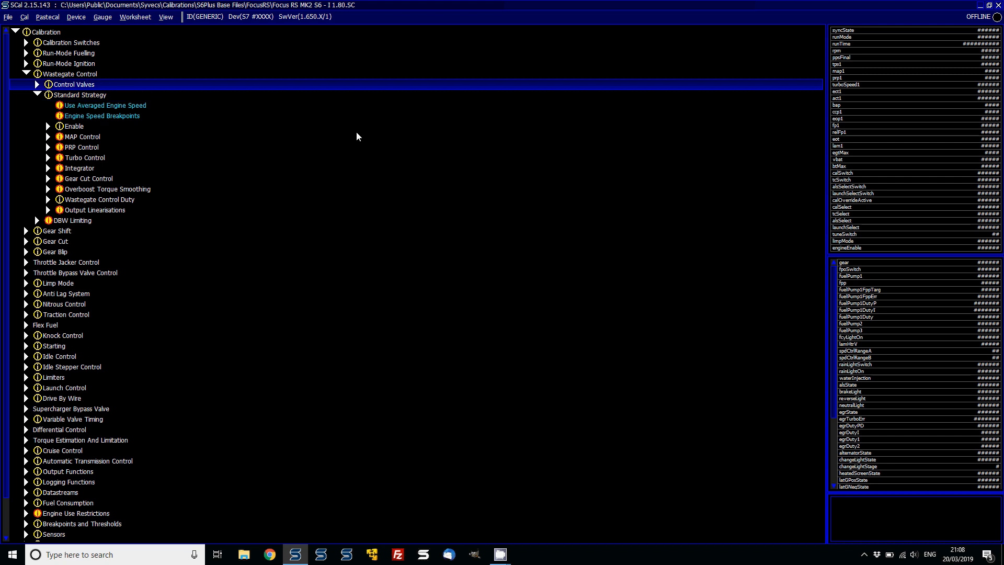
click(26, 73)
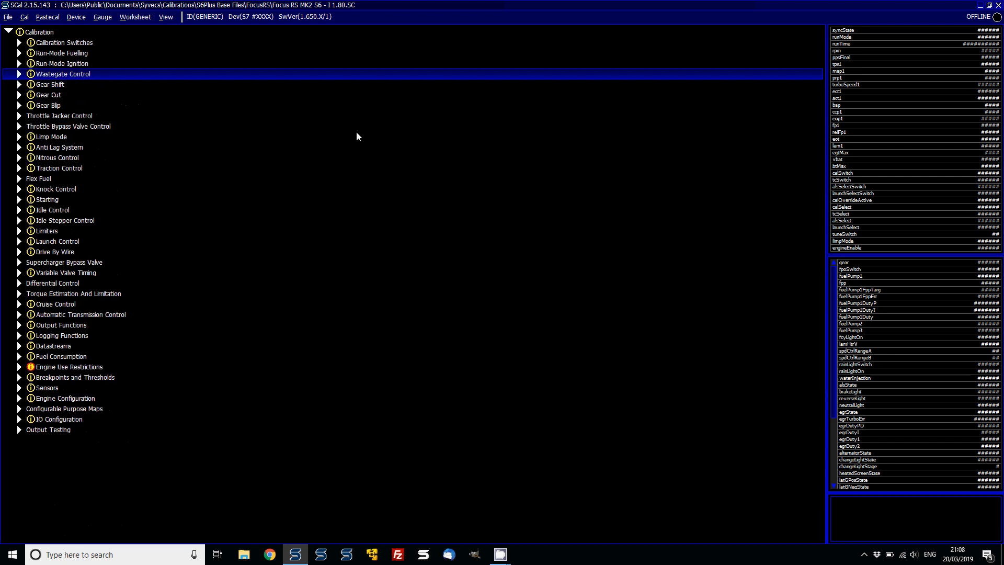